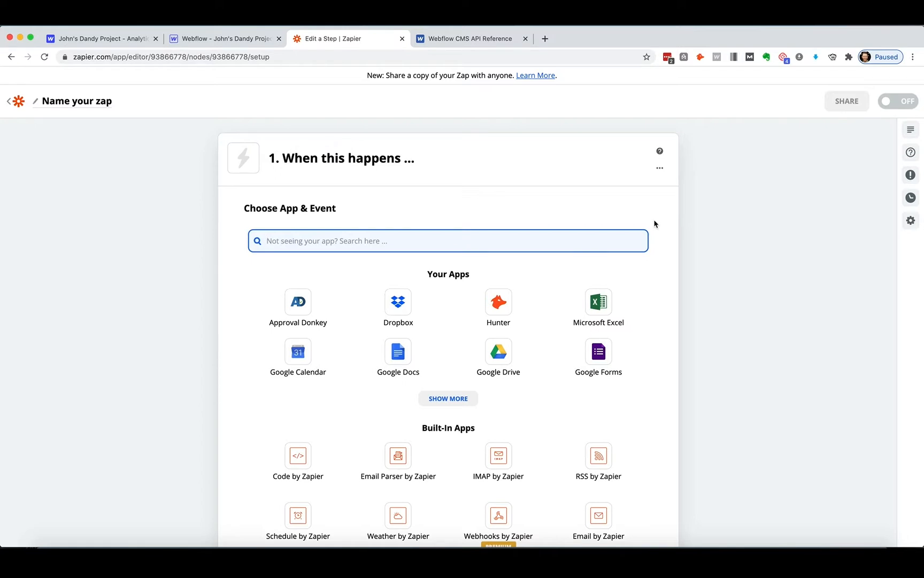
pyautogui.moveTo(643, 208)
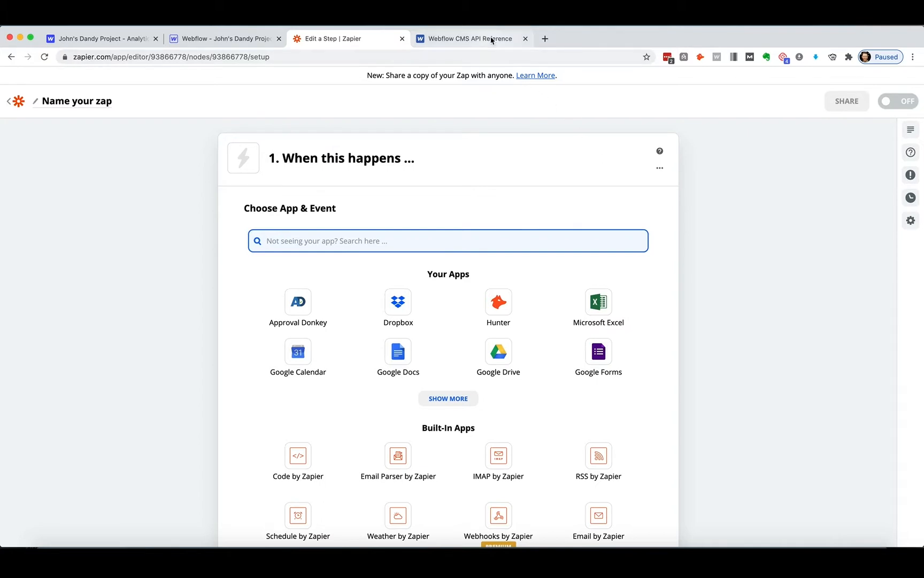
# Step: Browse the Webflow API documentation, then return to the Zap
pyautogui.click(467, 38)
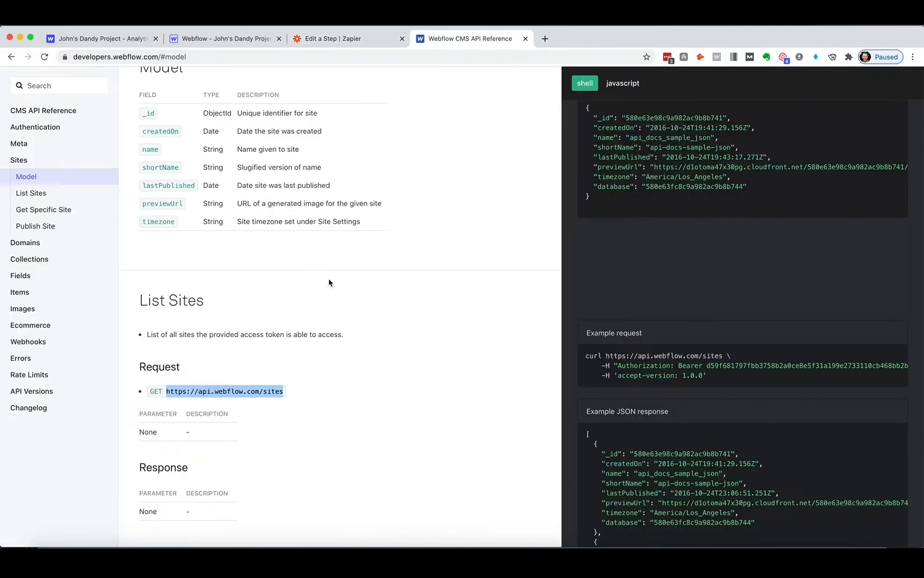
pyautogui.moveTo(242, 149)
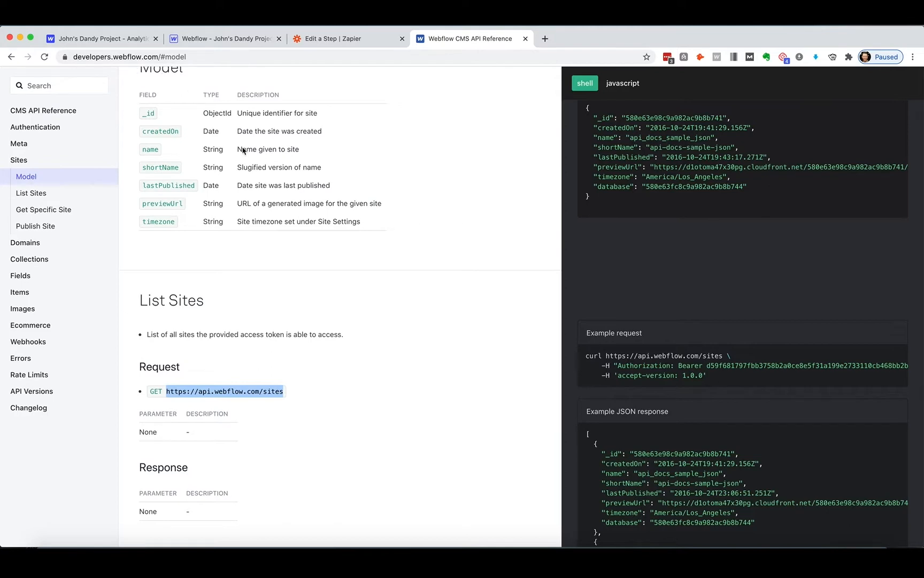
pyautogui.scroll(-3)
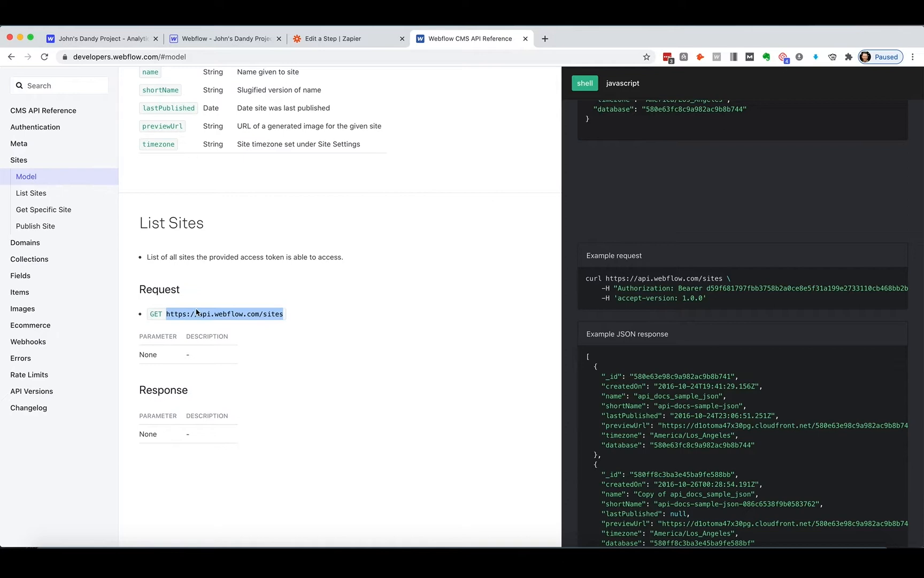
pyautogui.click(348, 39)
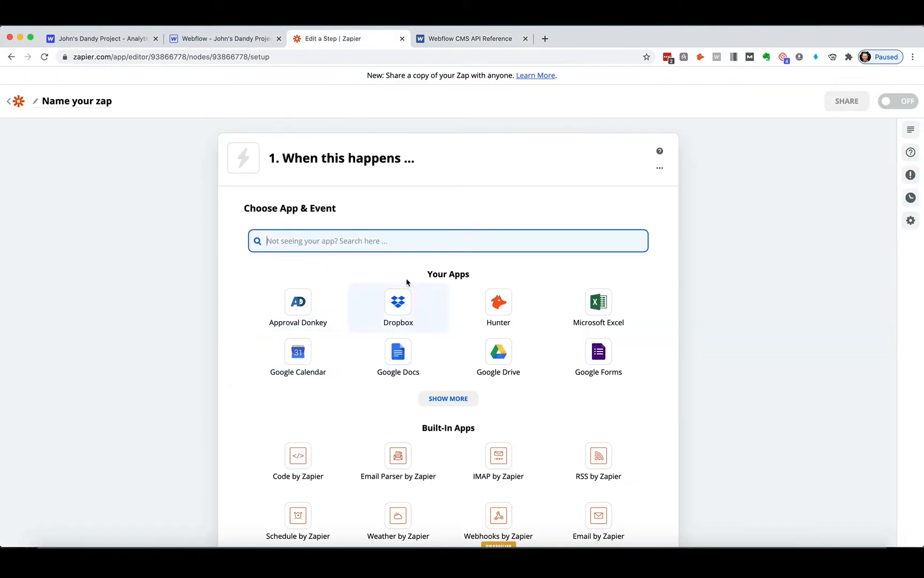
pyautogui.moveTo(244, 421)
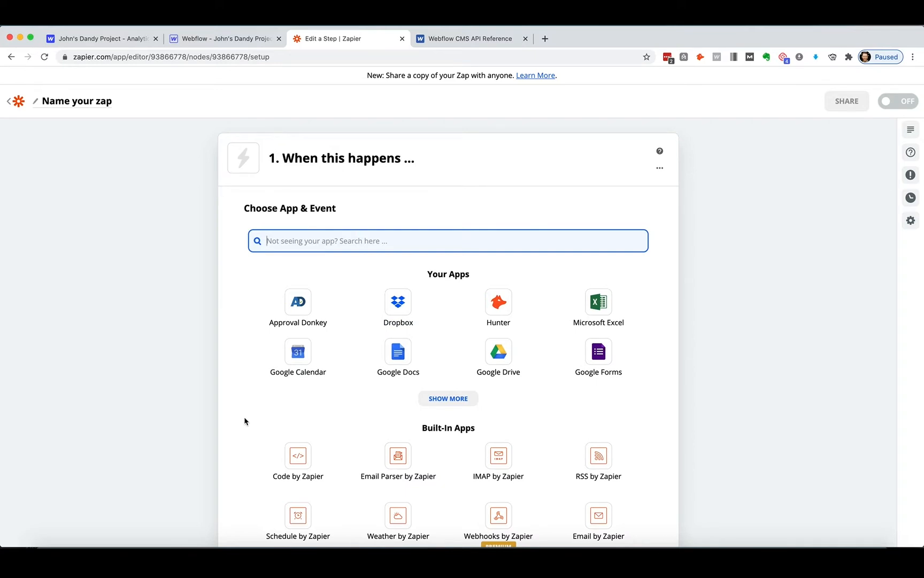
# Step: Search 'web', choose Webhooks by Zapier as the trigger app, and view its trigger events
pyautogui.write('get')
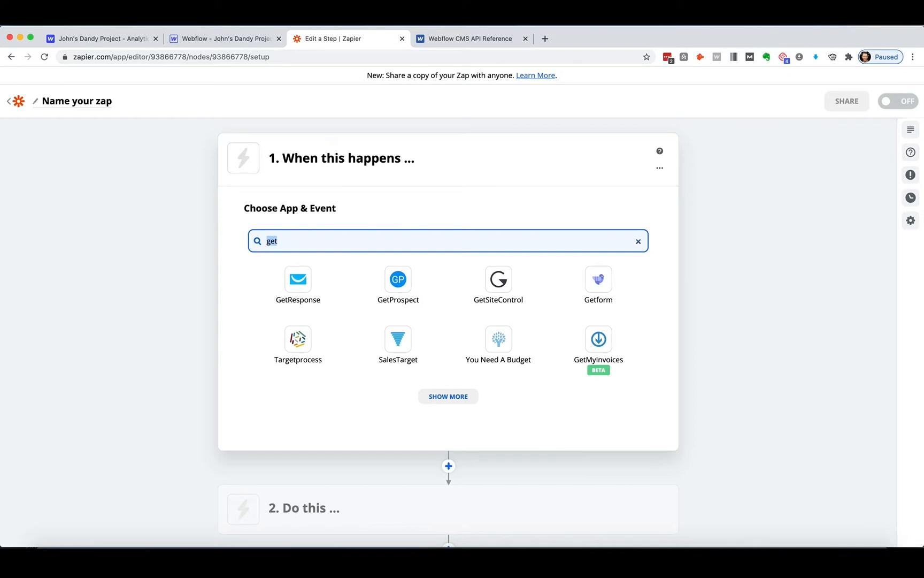
pyautogui.write('web')
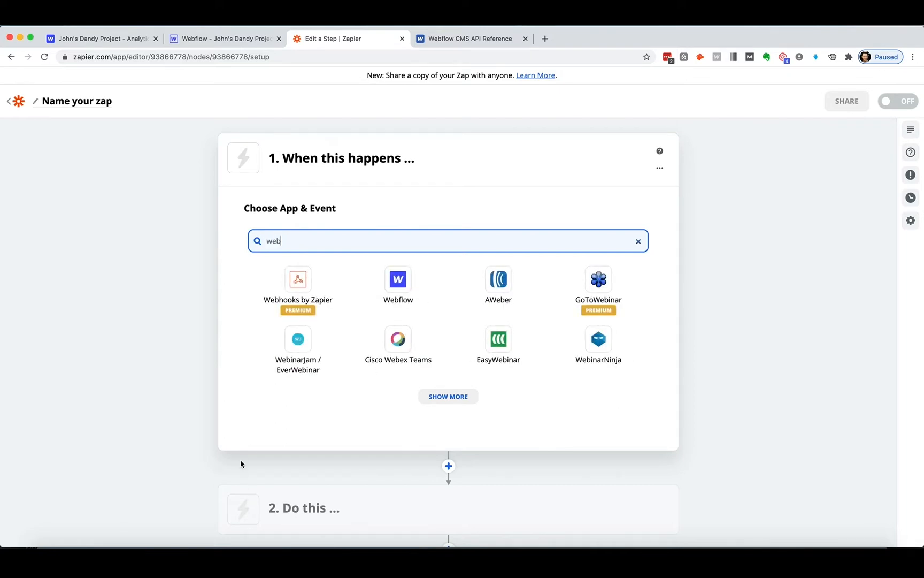
pyautogui.click(298, 278)
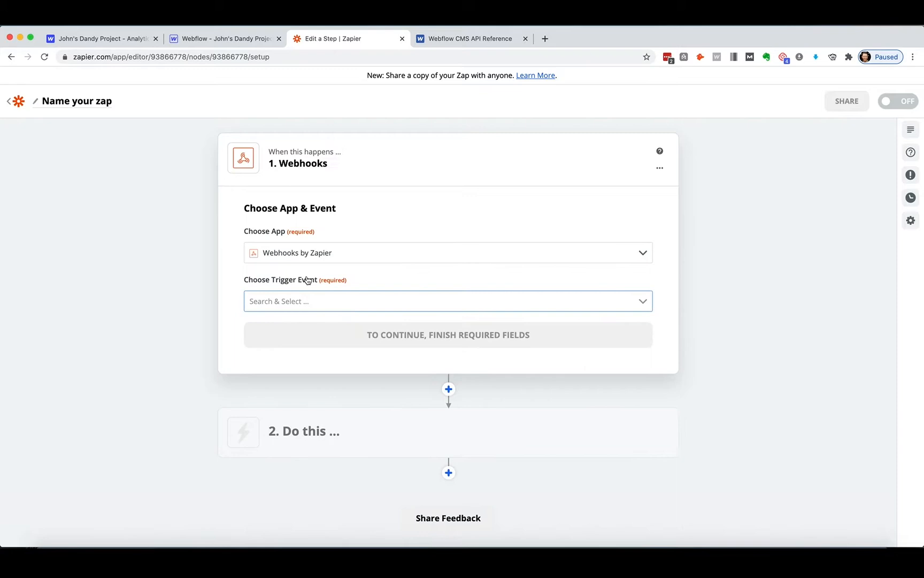
pyautogui.click(447, 301)
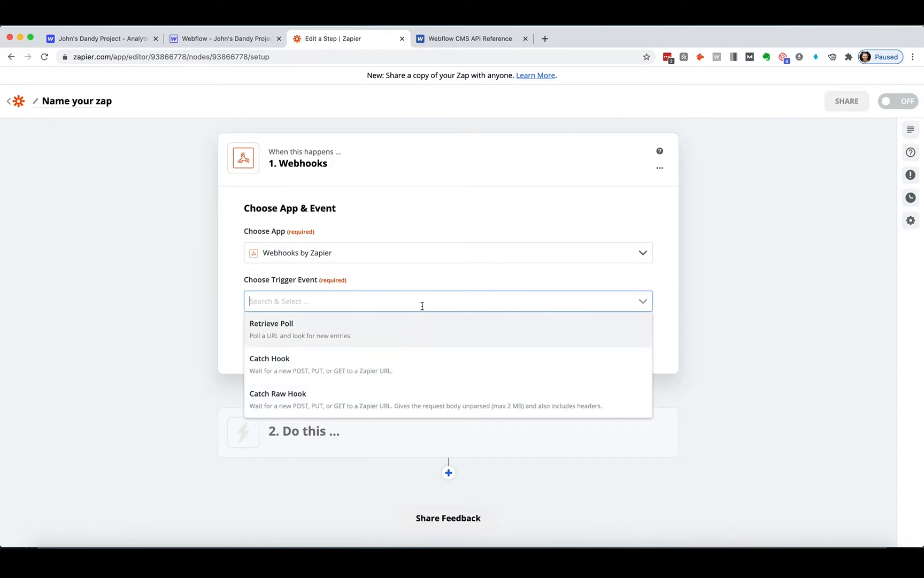
pyautogui.moveTo(305, 393)
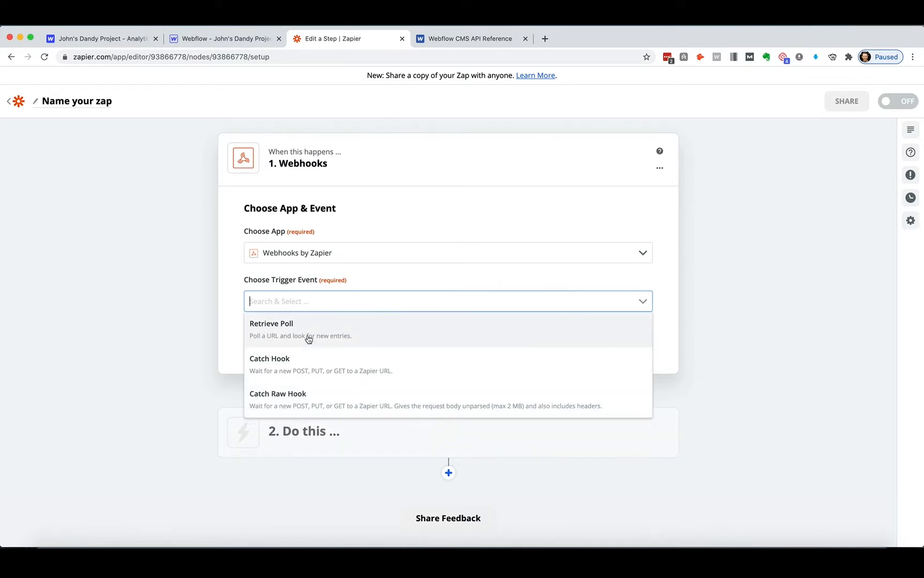
pyautogui.moveTo(392, 231)
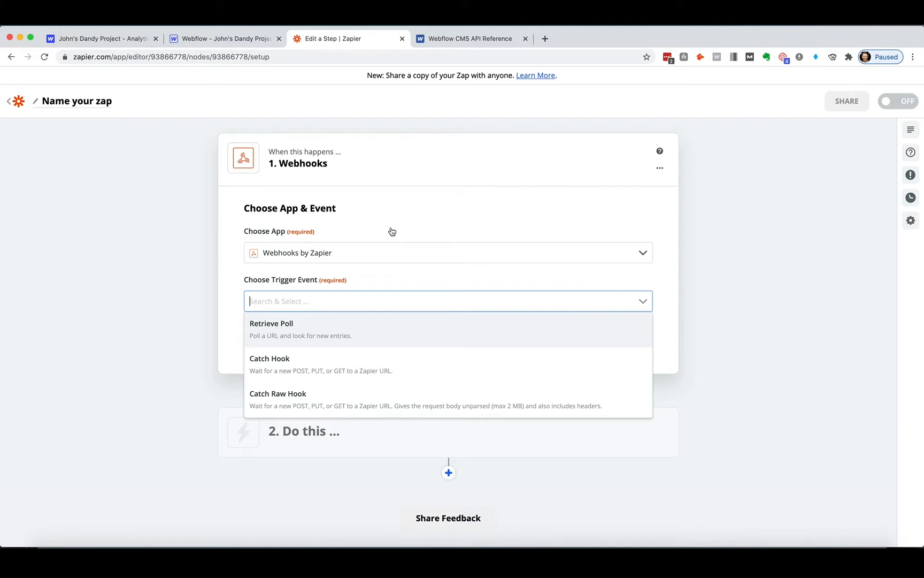
pyautogui.moveTo(678, 147)
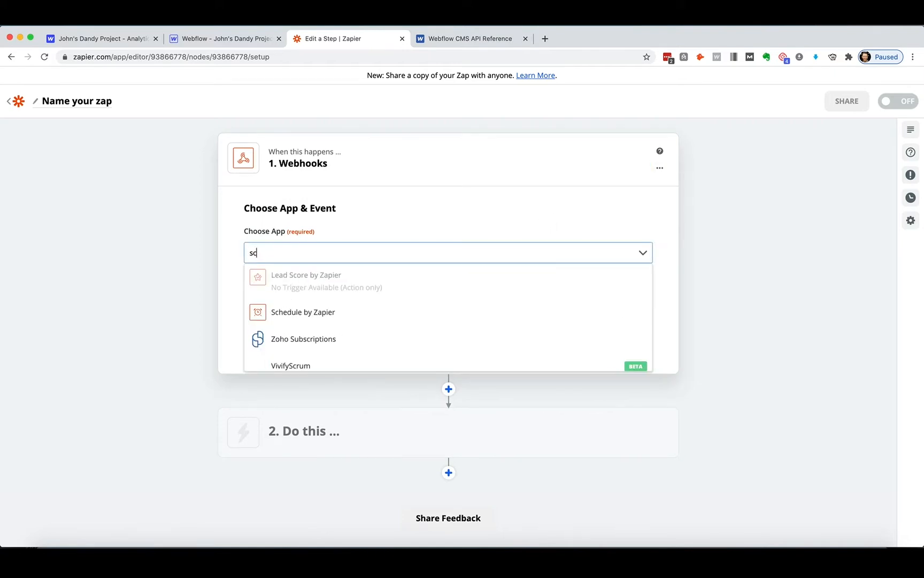
# Step: Make the trigger a Schedule by Zapier Every Week event, pick the day, and test it
pyautogui.click(303, 312)
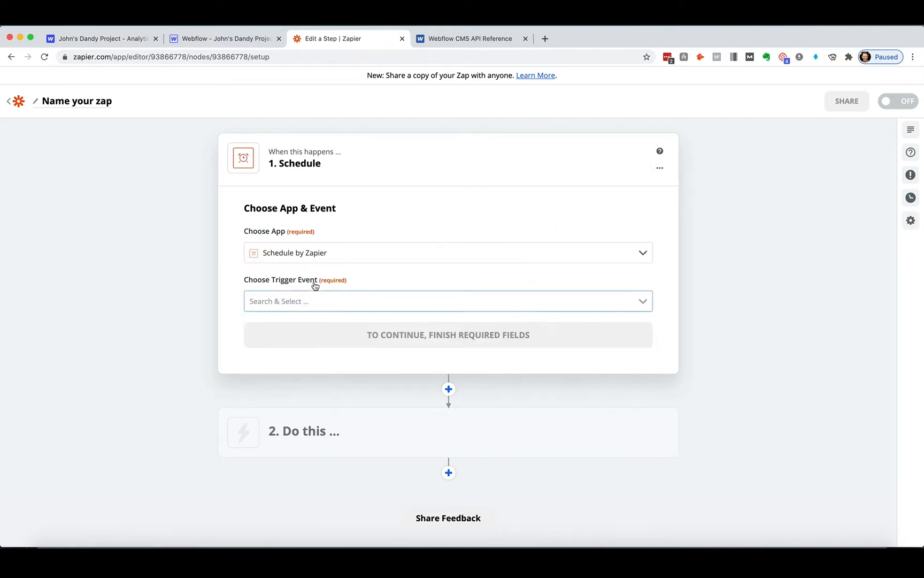
pyautogui.click(447, 301)
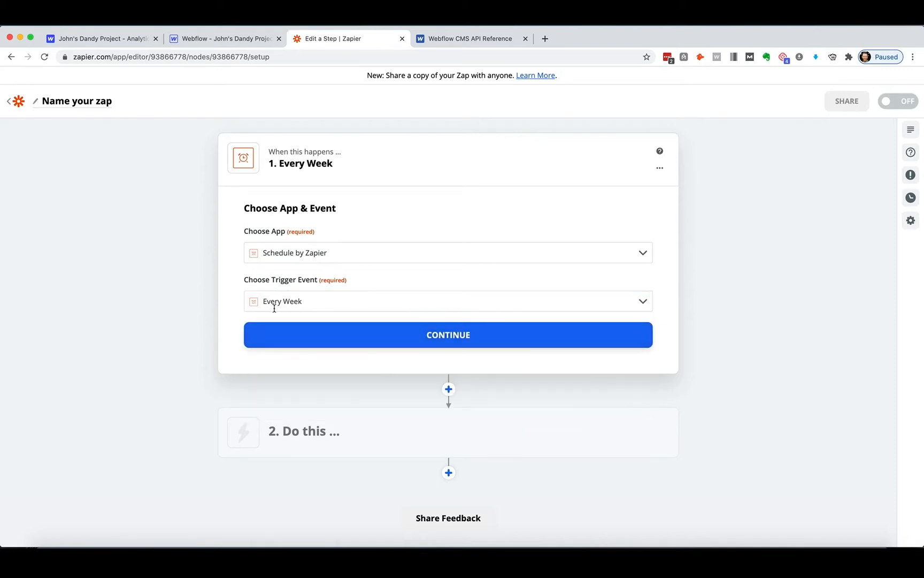
pyautogui.click(447, 335)
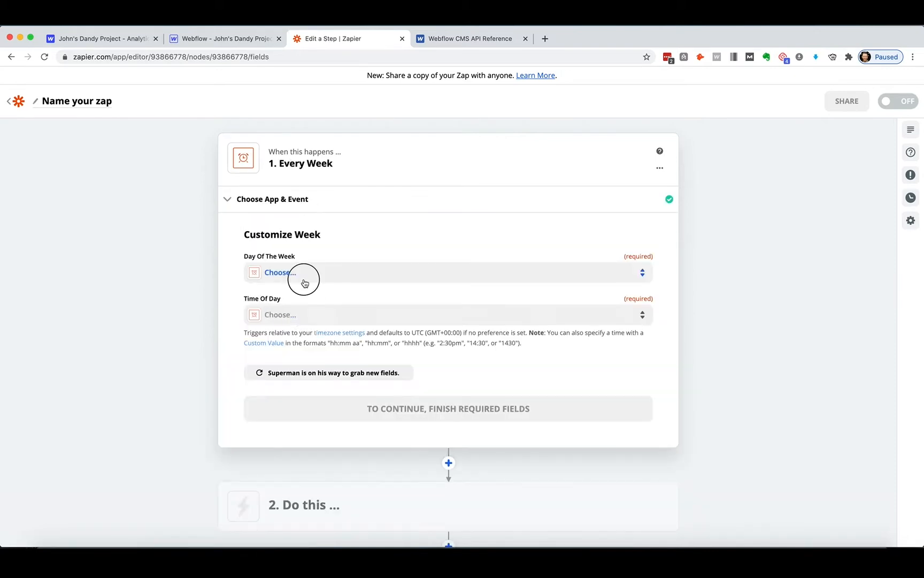
pyautogui.click(279, 272)
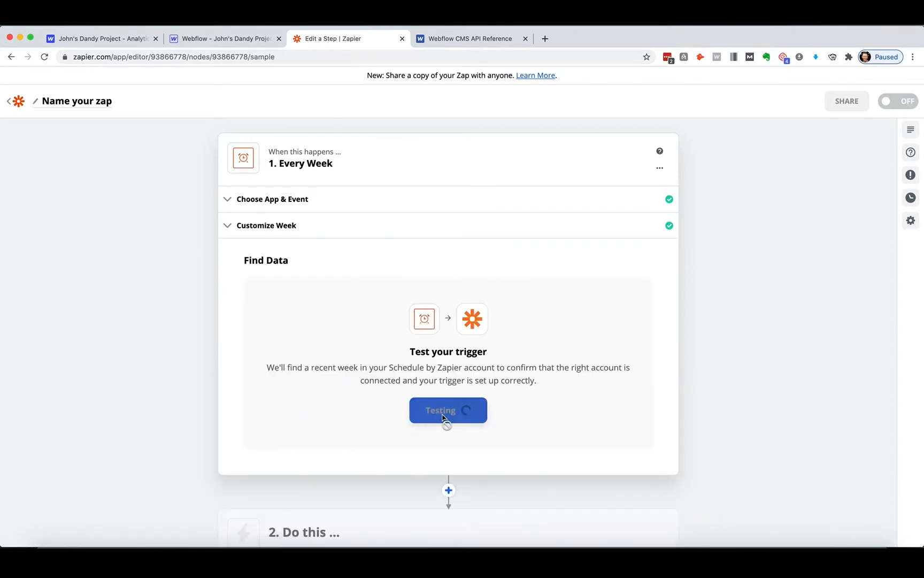
pyautogui.click(449, 410)
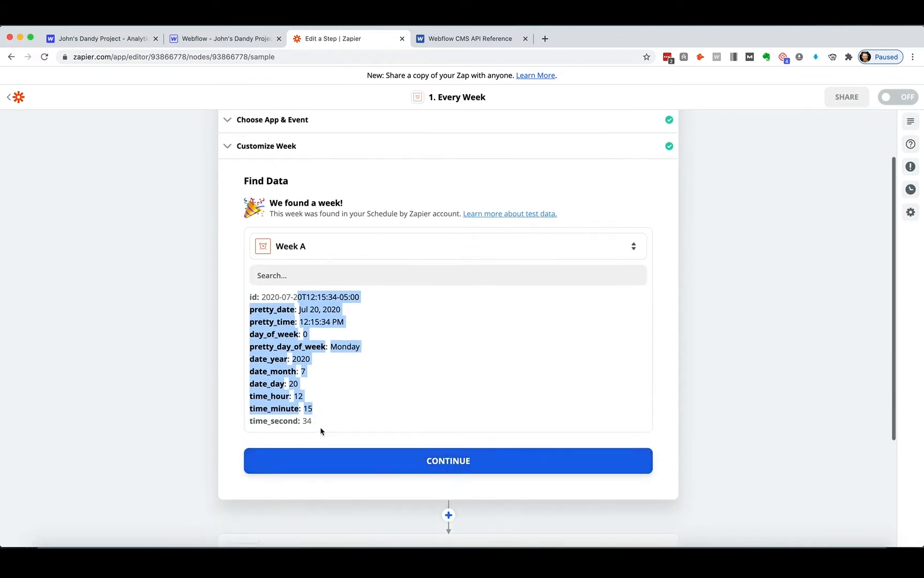
pyautogui.click(447, 461)
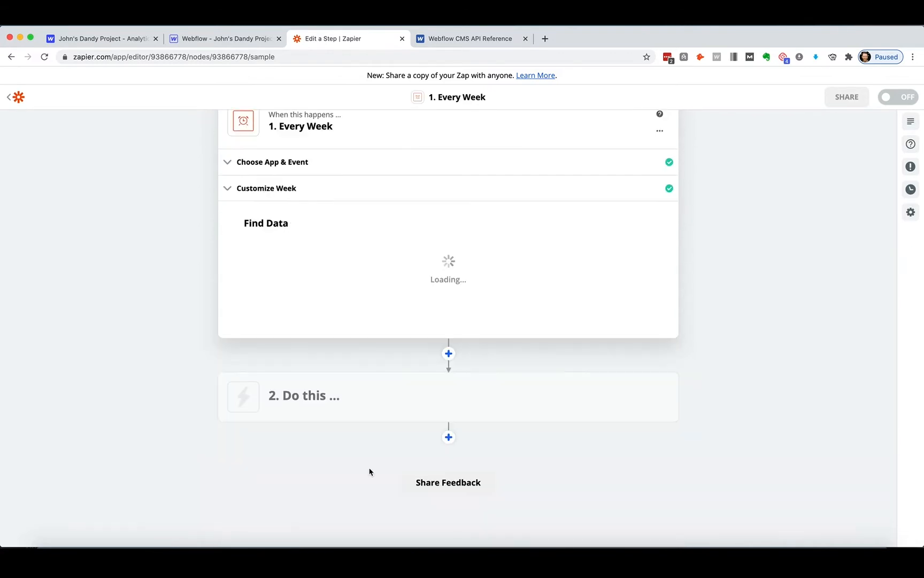
pyautogui.click(304, 394)
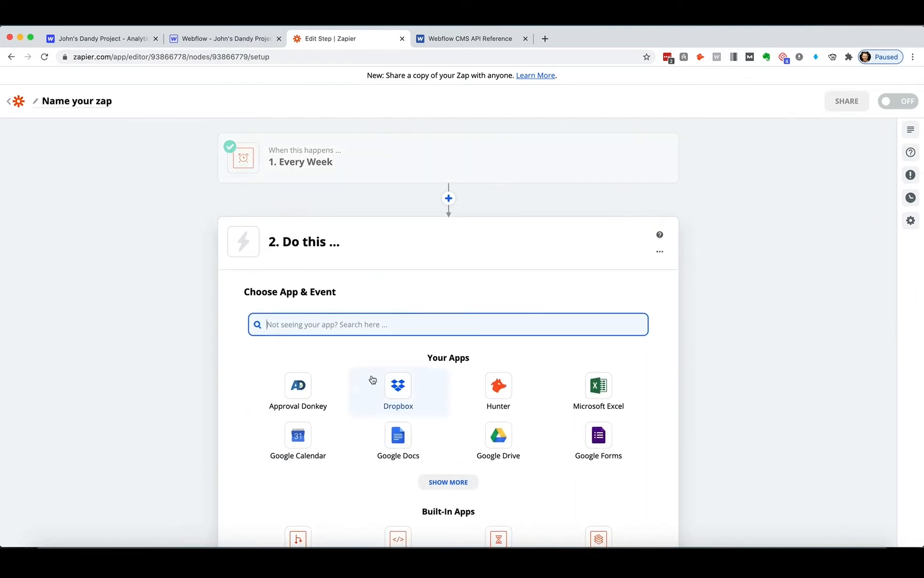
pyautogui.moveTo(314, 363)
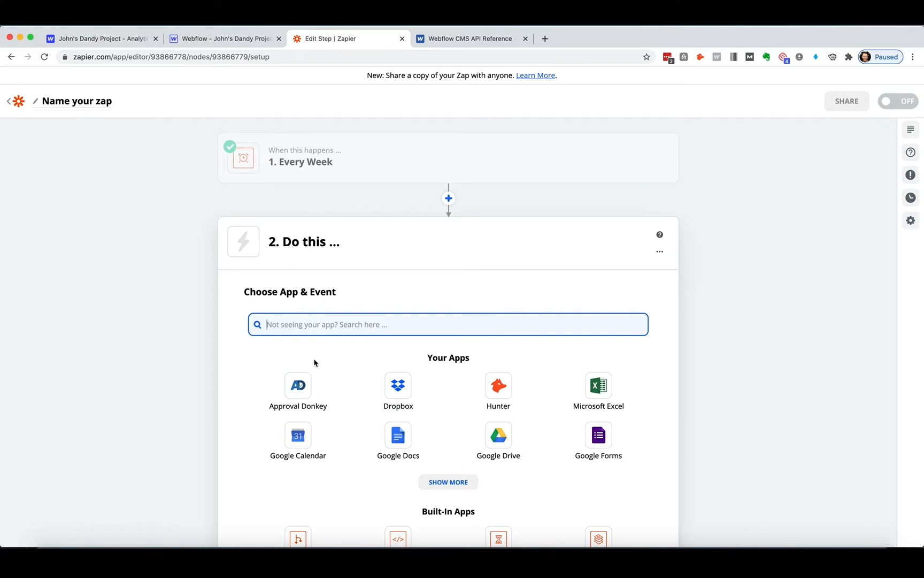
# Step: Set the action to a Webhooks by Zapier GET request and grab the List Sites URL from the docs
pyautogui.write('web')
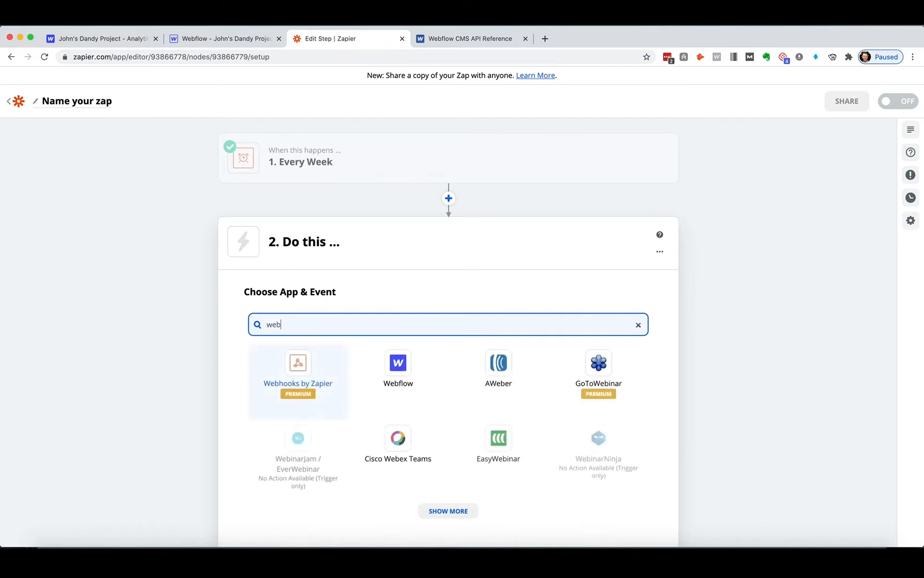
pyautogui.click(298, 362)
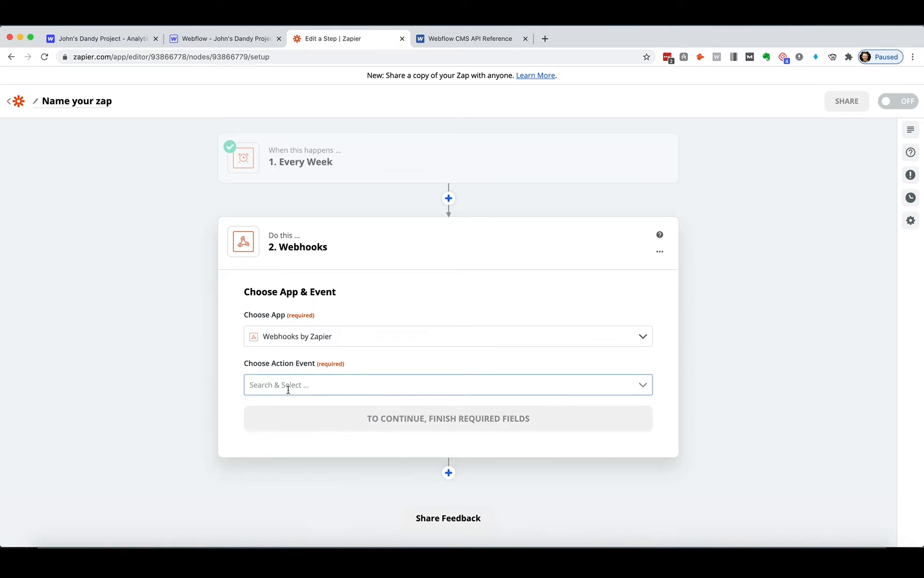
pyautogui.click(447, 384)
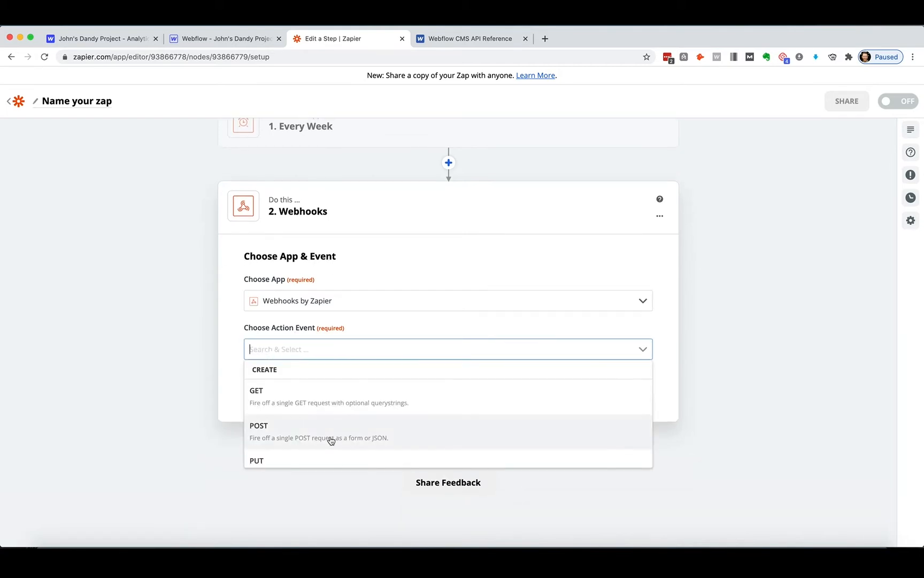
pyautogui.moveTo(277, 401)
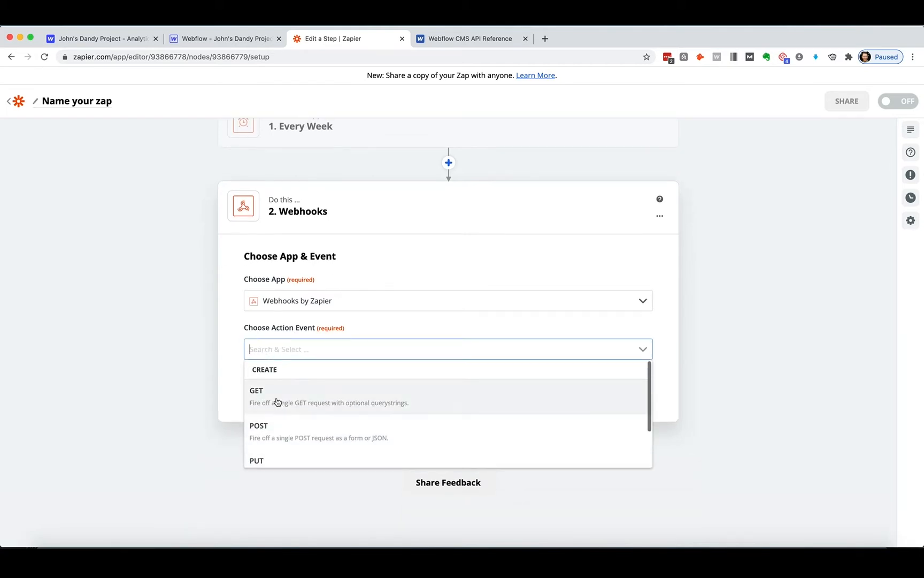
pyautogui.click(256, 391)
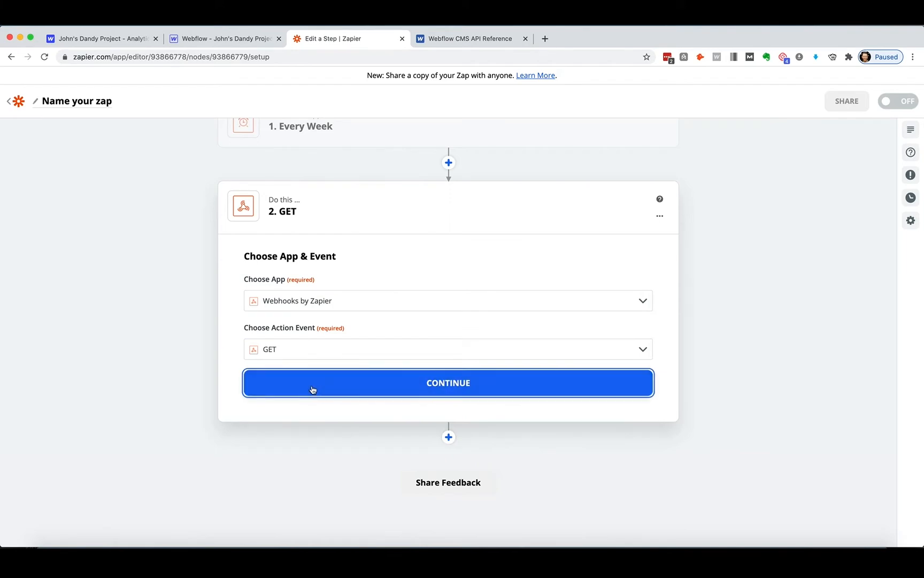
pyautogui.click(447, 382)
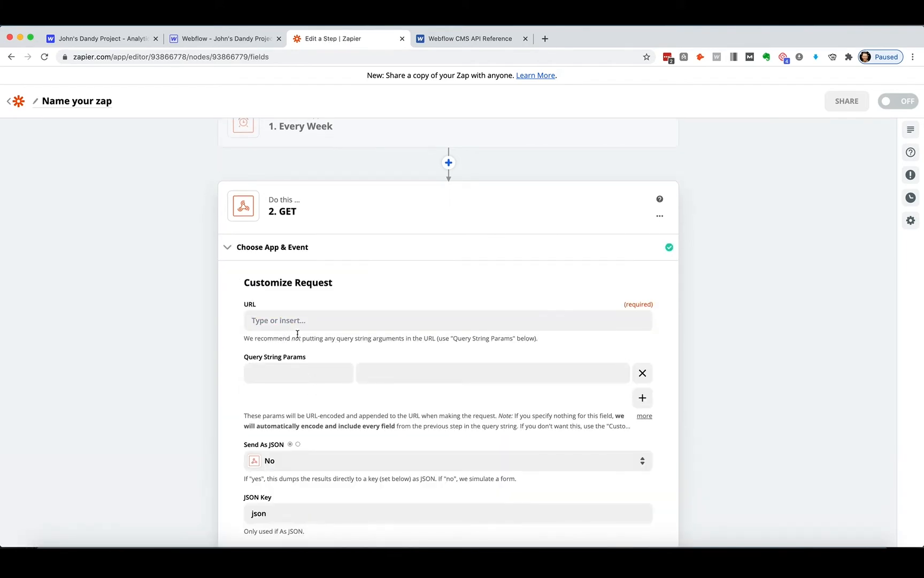
pyautogui.click(468, 38)
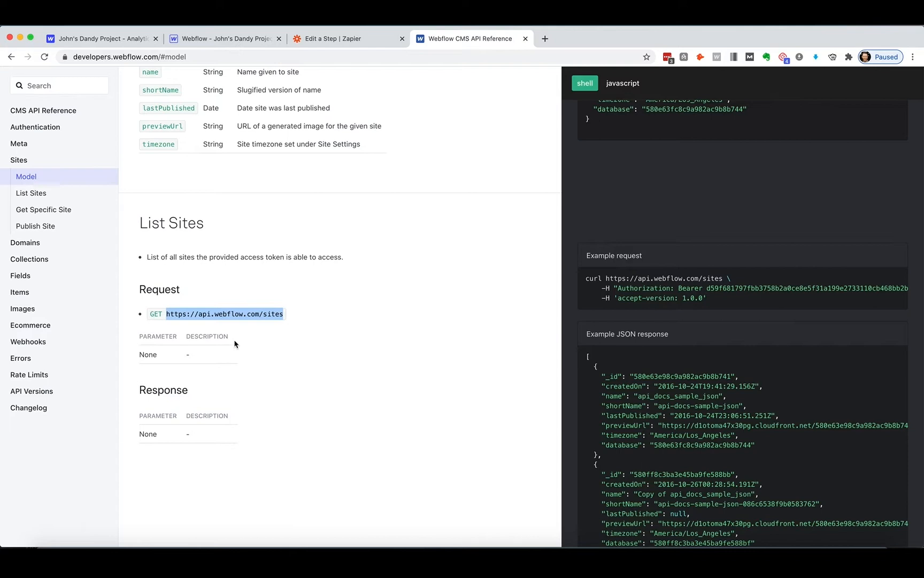
pyautogui.moveTo(339, 157)
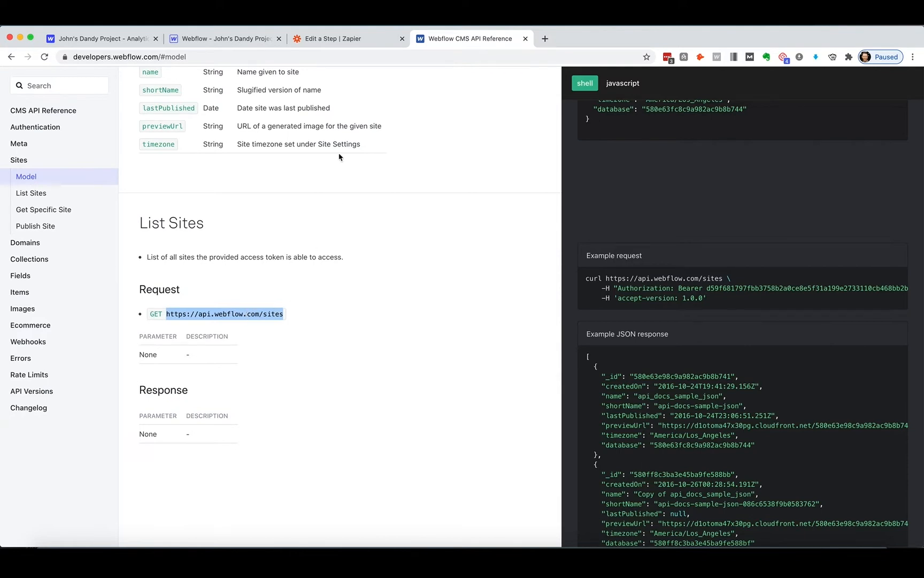
pyautogui.click(330, 39)
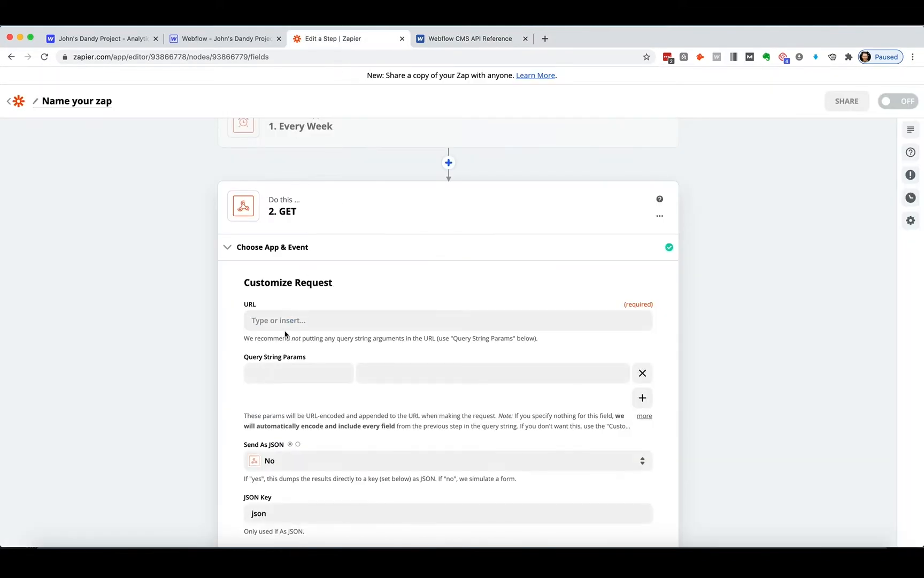
pyautogui.write('https://api.webflow.com/sites')
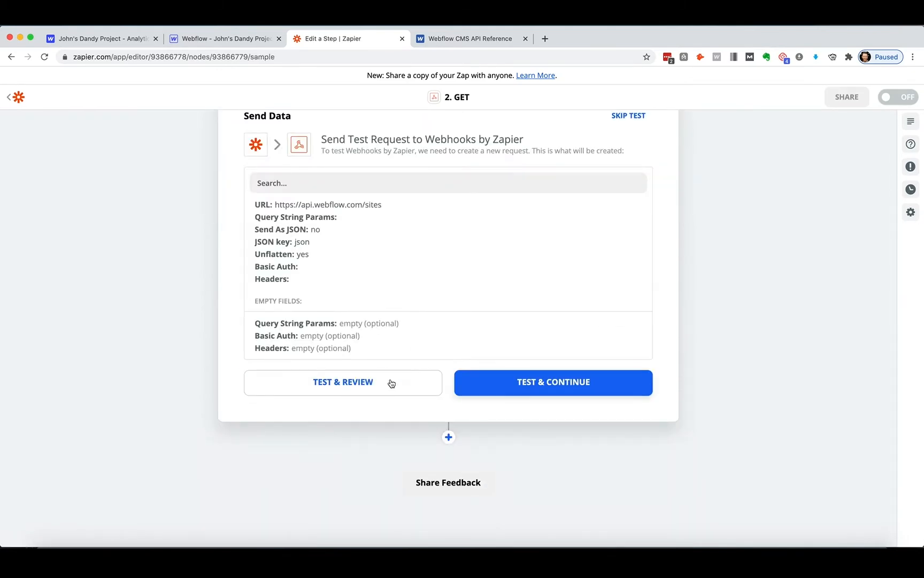
pyautogui.click(342, 382)
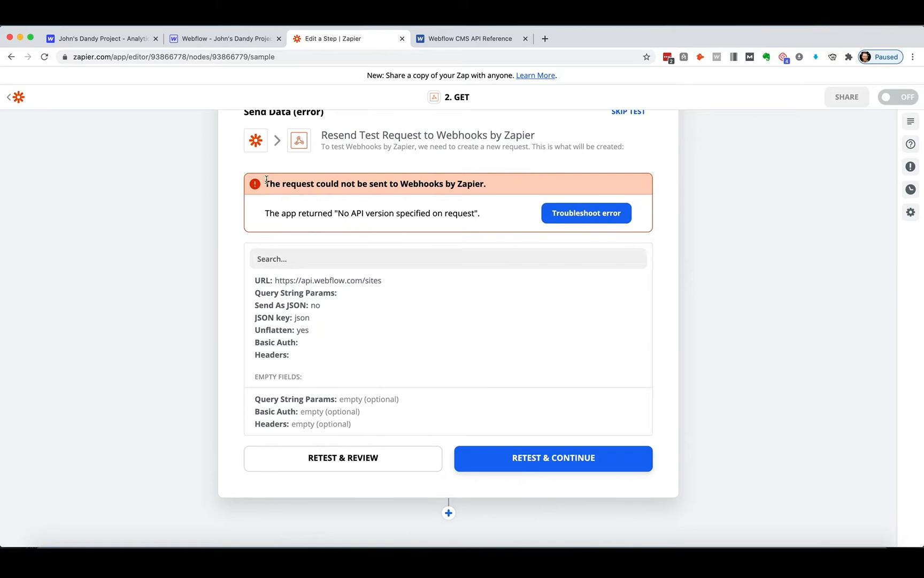
pyautogui.moveTo(337, 210)
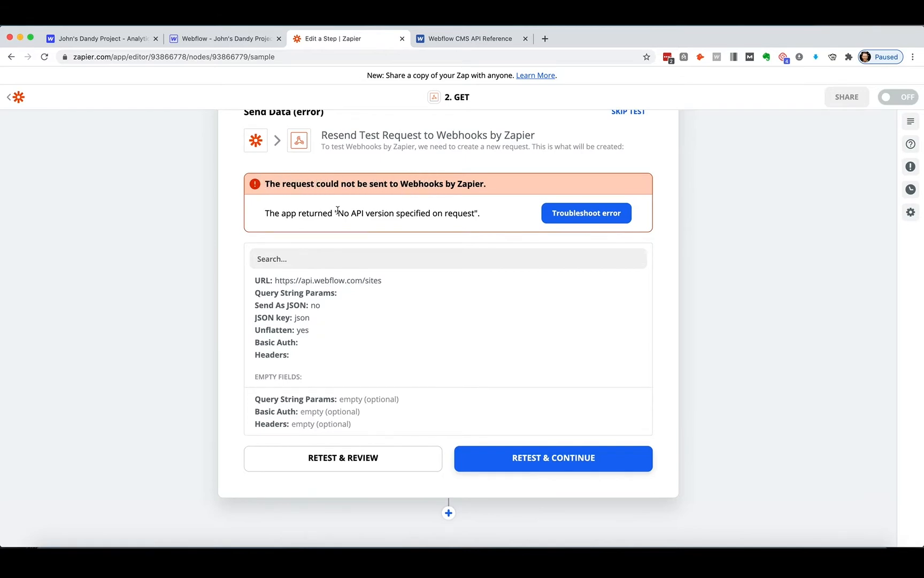
# Step: Highlight the 'No API version specified on request' error message
pyautogui.moveTo(295, 213); pyautogui.dragTo(392, 213)
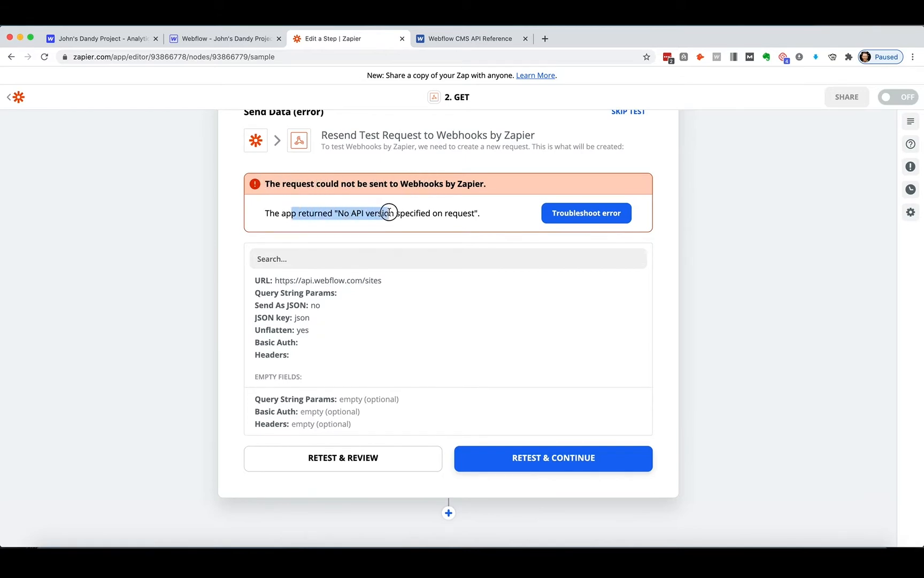
pyautogui.moveTo(389, 213); pyautogui.dragTo(457, 213)
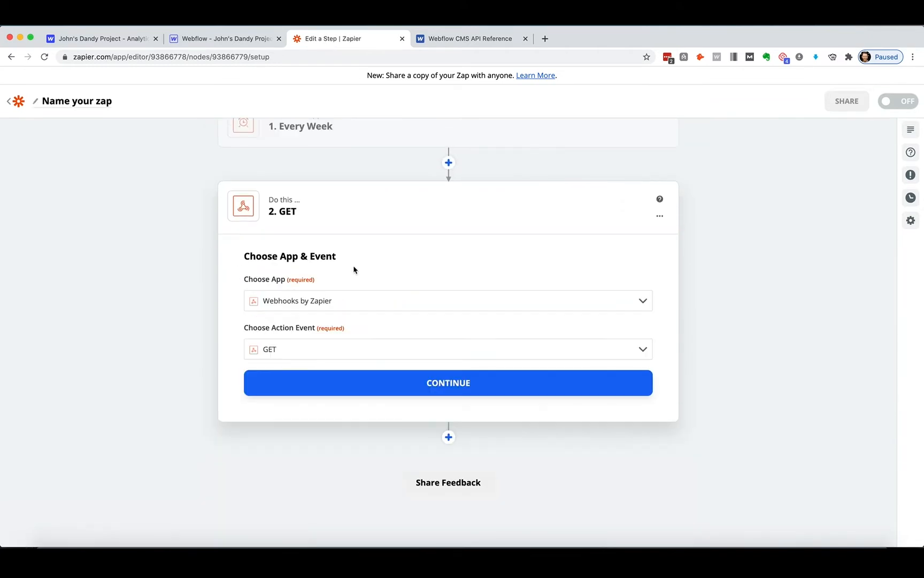
# Step: Reopen the request settings, check the sites URL, and switch to the Webflow API reference
pyautogui.click(447, 383)
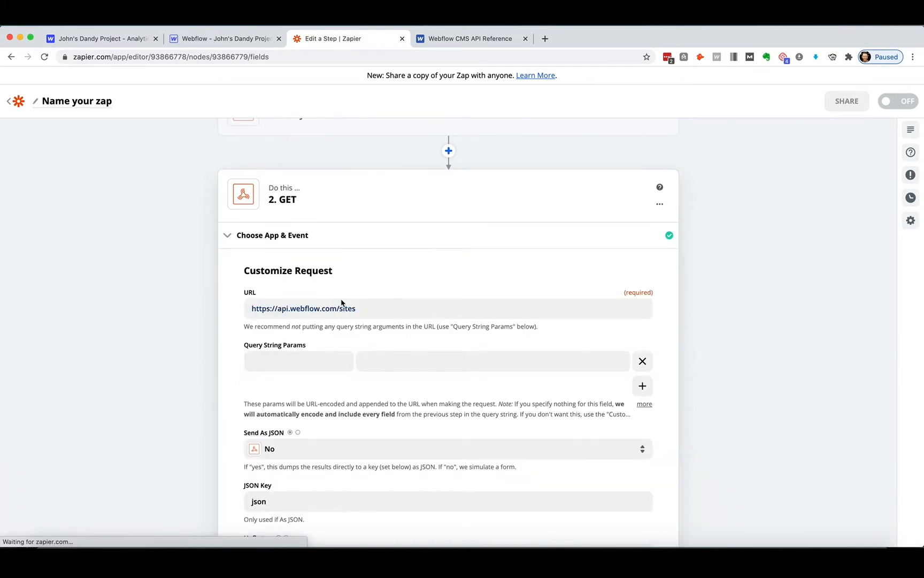
pyautogui.click(302, 308)
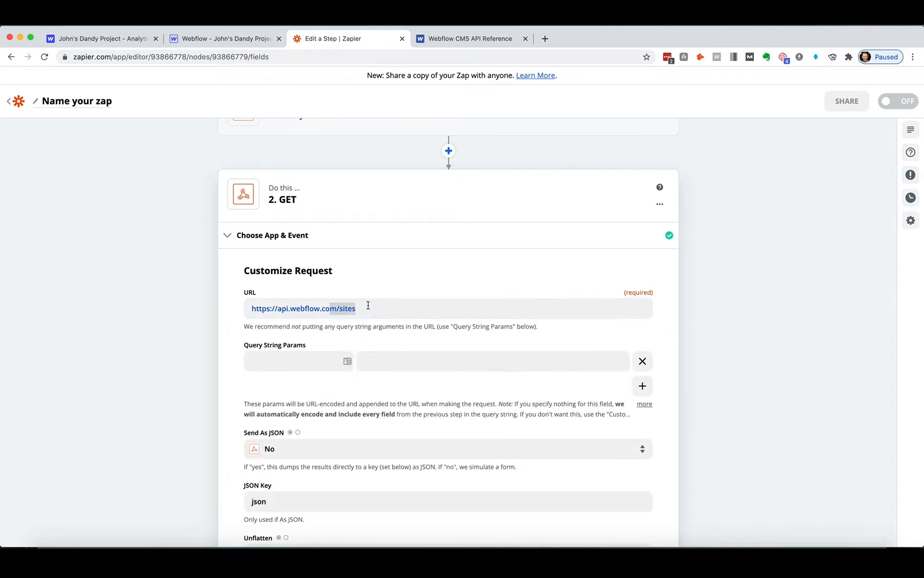
pyautogui.click(470, 39)
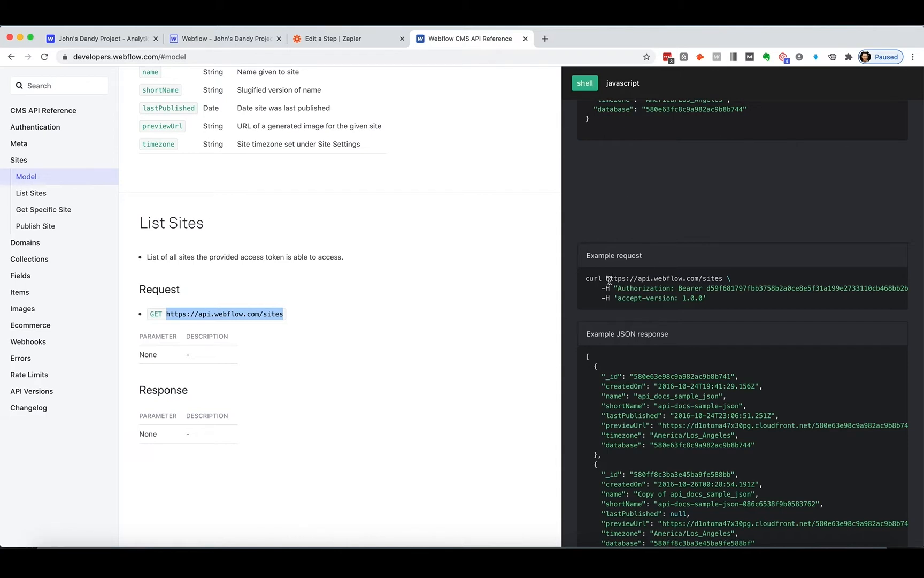
# Step: Inspect the example request's Authorization and accept-version headers, then return to Zapier
pyautogui.doubleClick(663, 277)
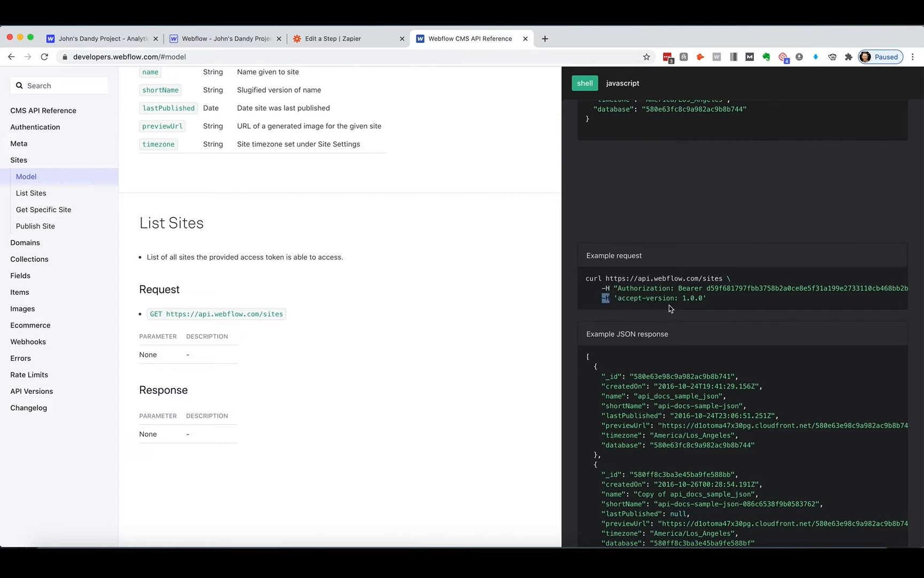
pyautogui.doubleClick(643, 289)
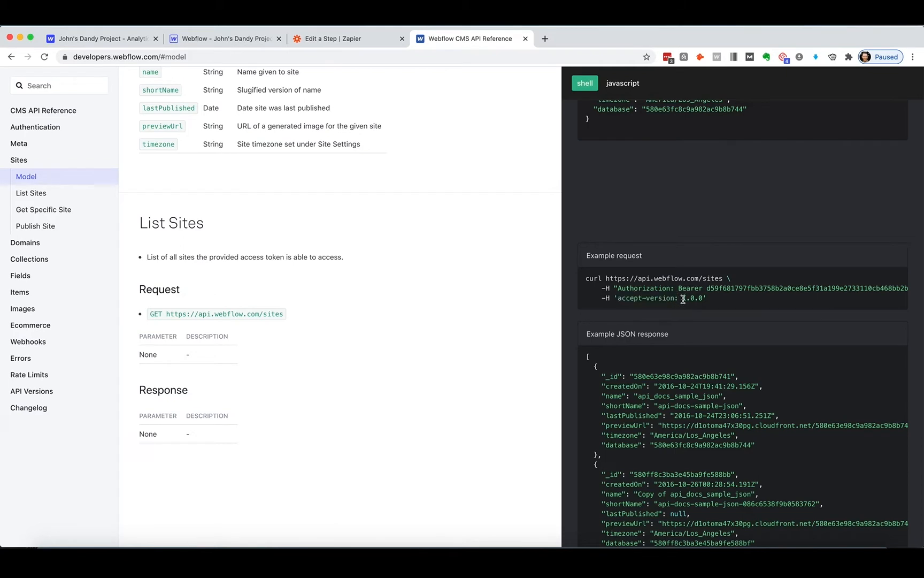
pyautogui.moveTo(653, 285)
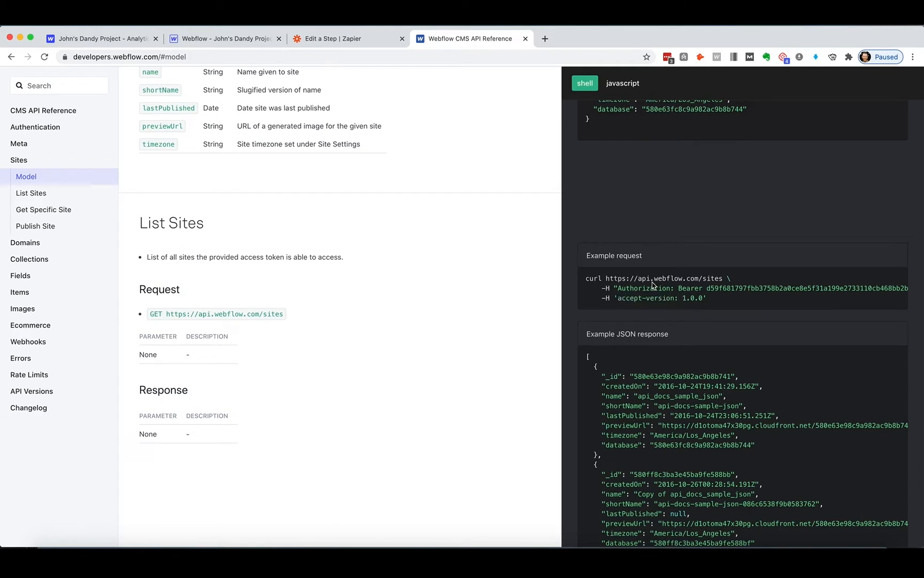
pyautogui.doubleClick(643, 289)
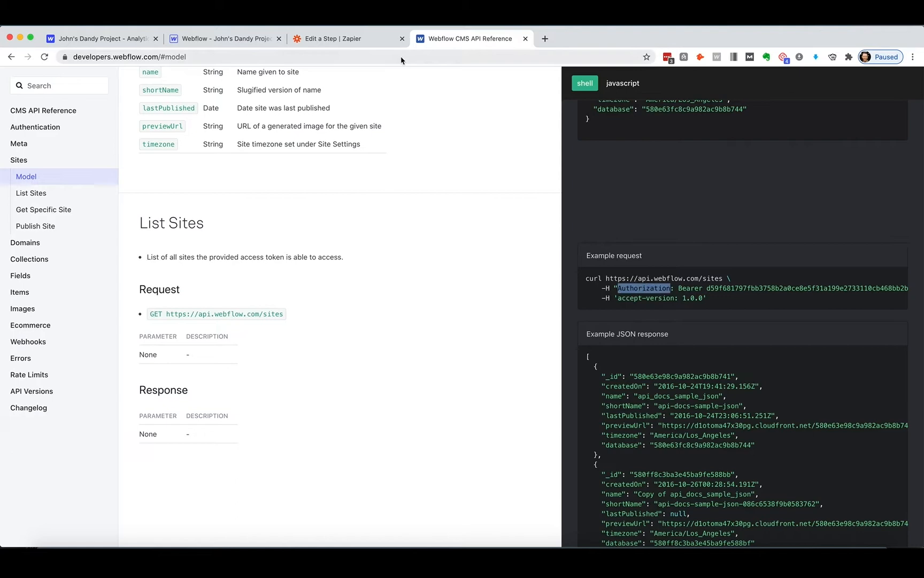
pyautogui.click(336, 38)
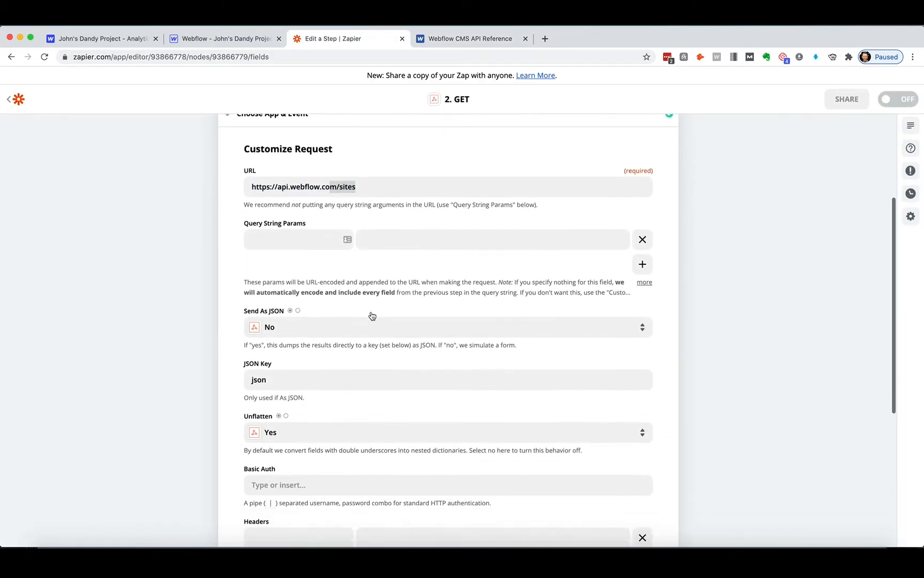
# Step: Add an Authorization header key in the GET step's Headers
pyautogui.scroll(-3)
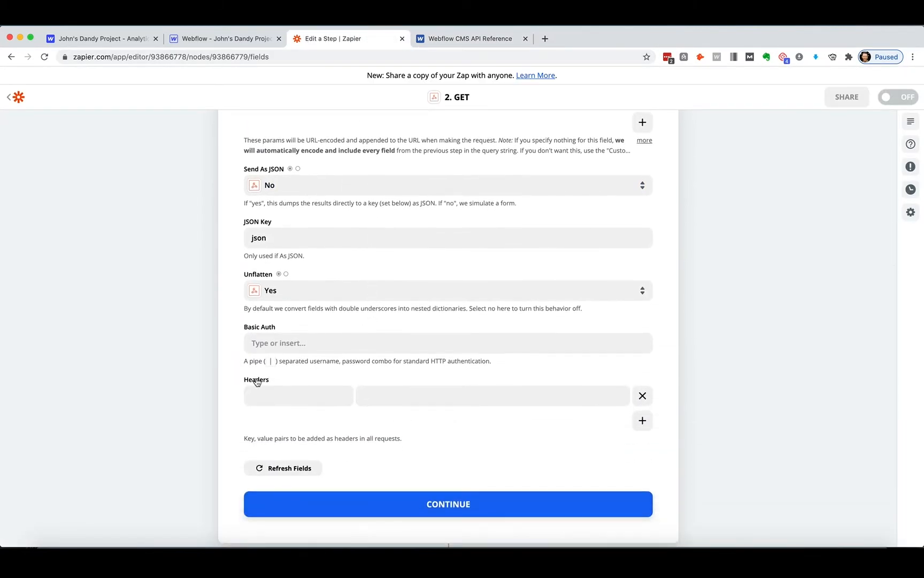
pyautogui.scroll(3)
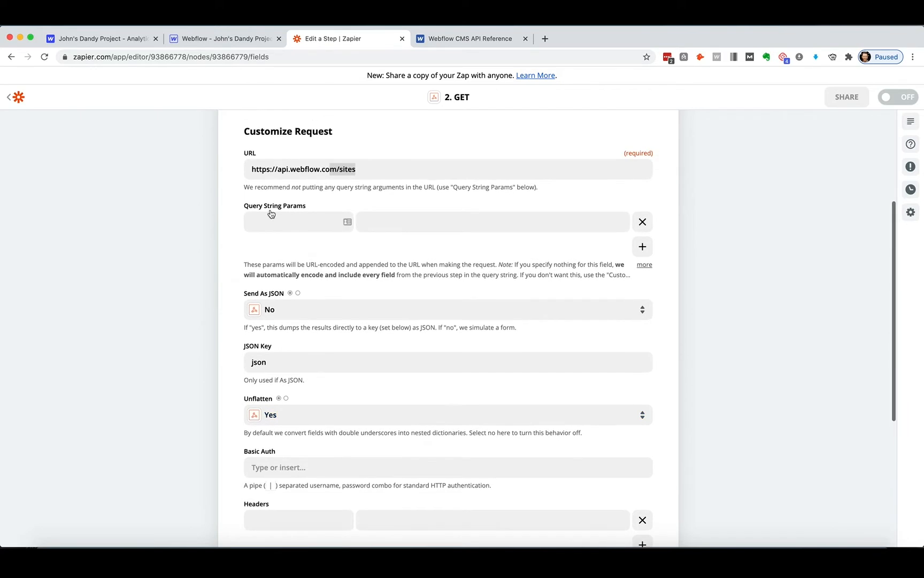
pyautogui.scroll(-3)
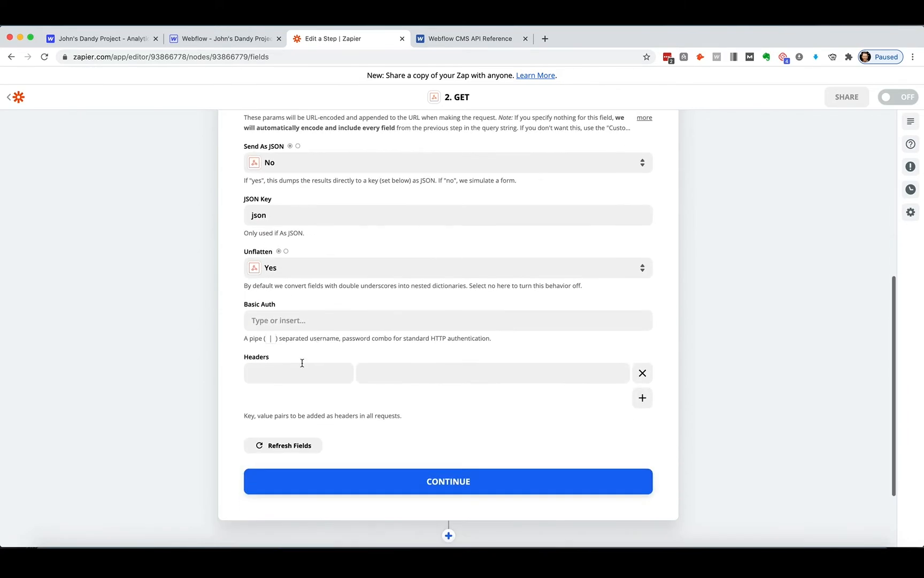
pyautogui.write('Authorization')
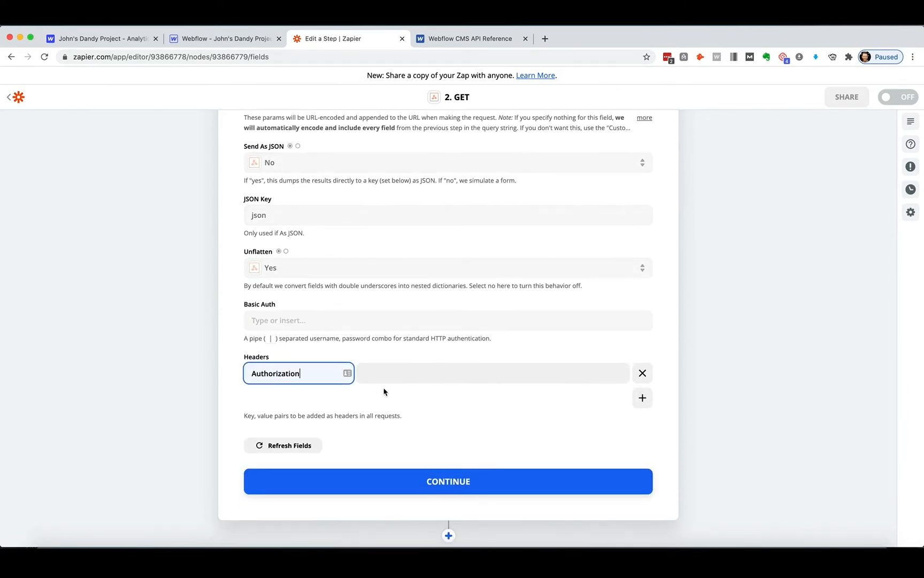
# Step: Switch between Zapier and the Webflow API reference, ending on the Webflow project dashboard
pyautogui.click(472, 38)
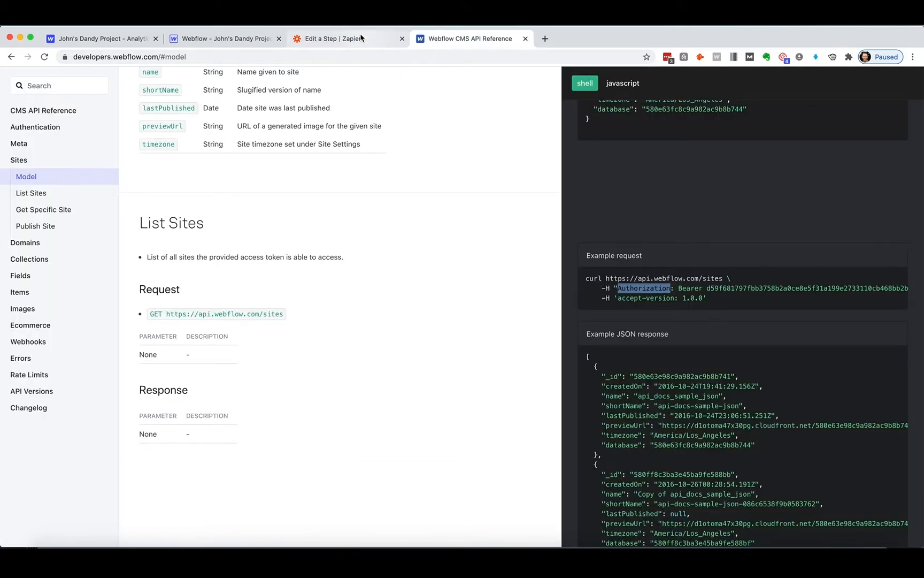
pyautogui.click(331, 39)
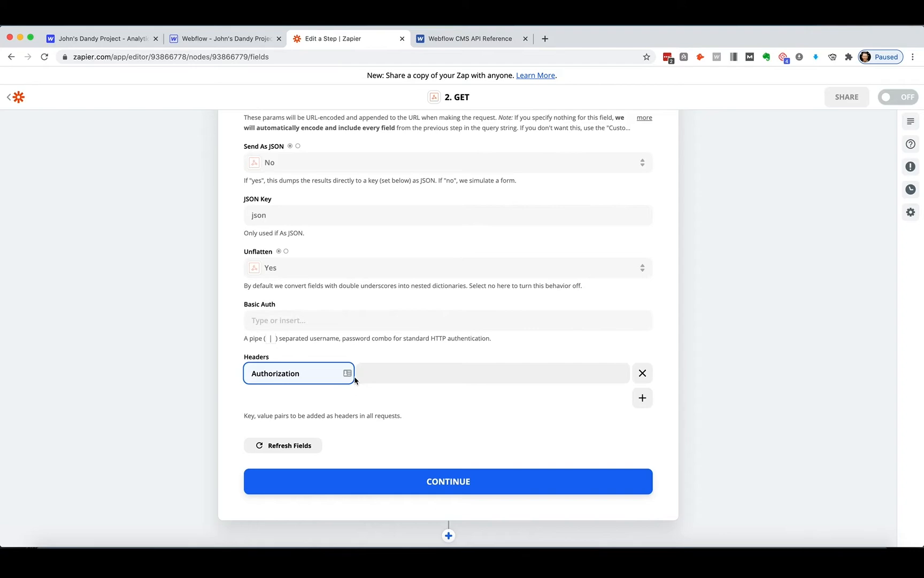
pyautogui.moveTo(480, 29)
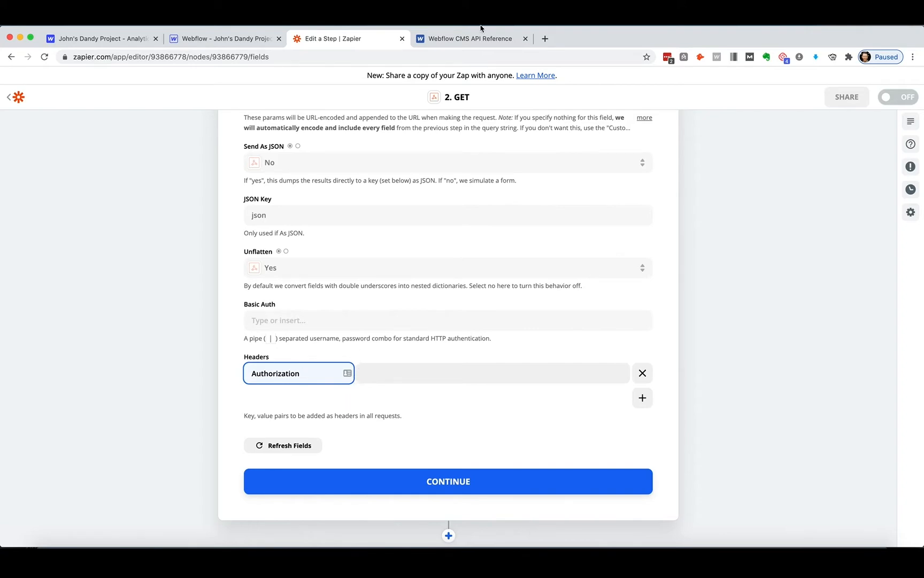
pyautogui.click(471, 38)
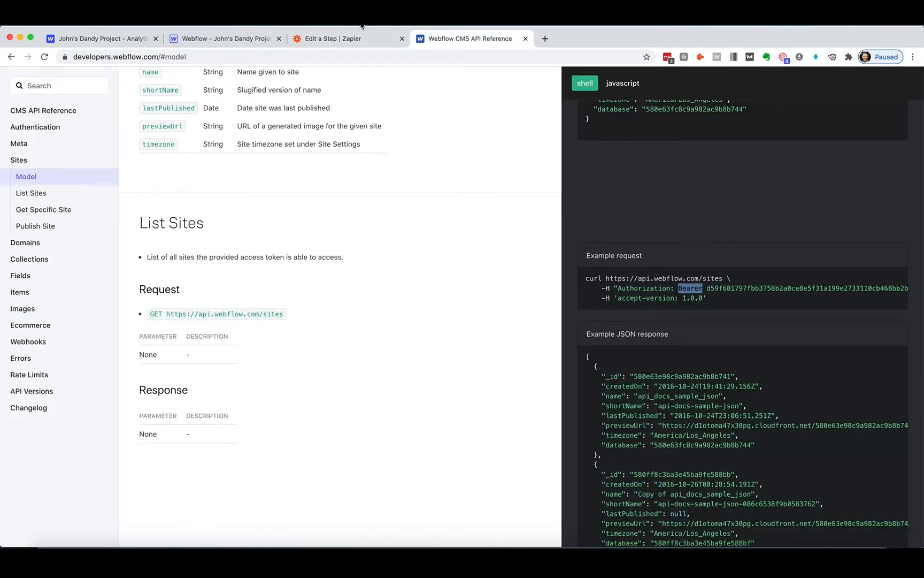
pyautogui.click(348, 38)
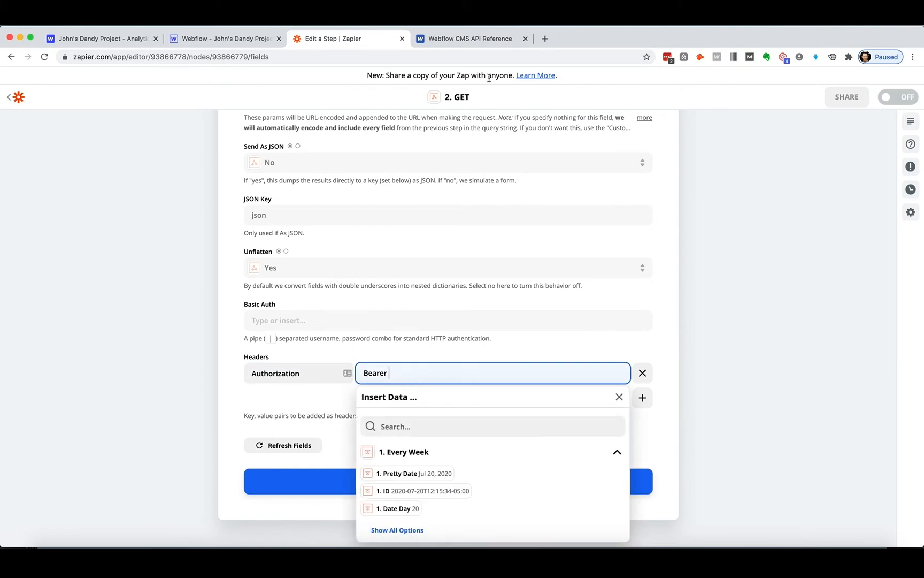
pyautogui.click(472, 39)
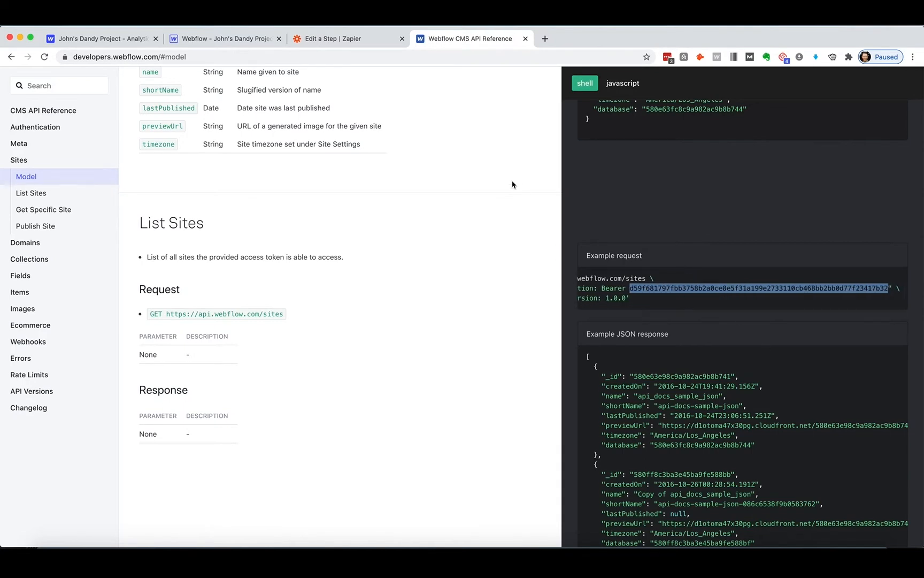
pyautogui.click(100, 39)
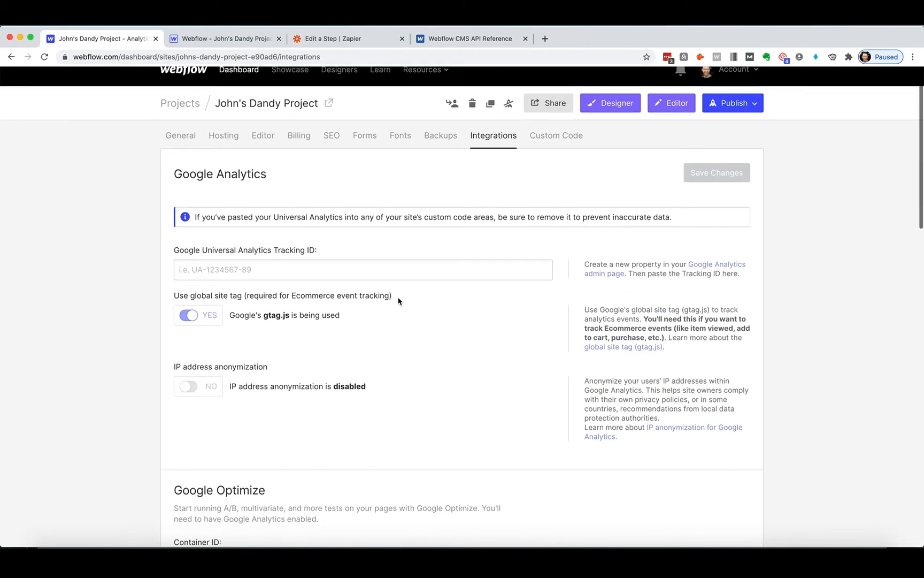
# Step: Check the Webflow site's API Access settings, confirming an API token already exists
pyautogui.doubleClick(266, 103)
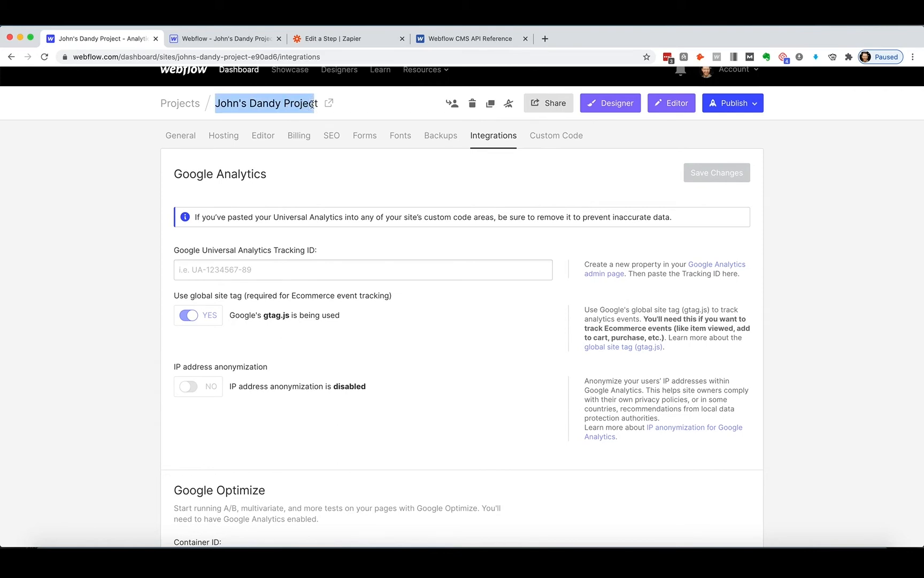
pyautogui.scroll(-3)
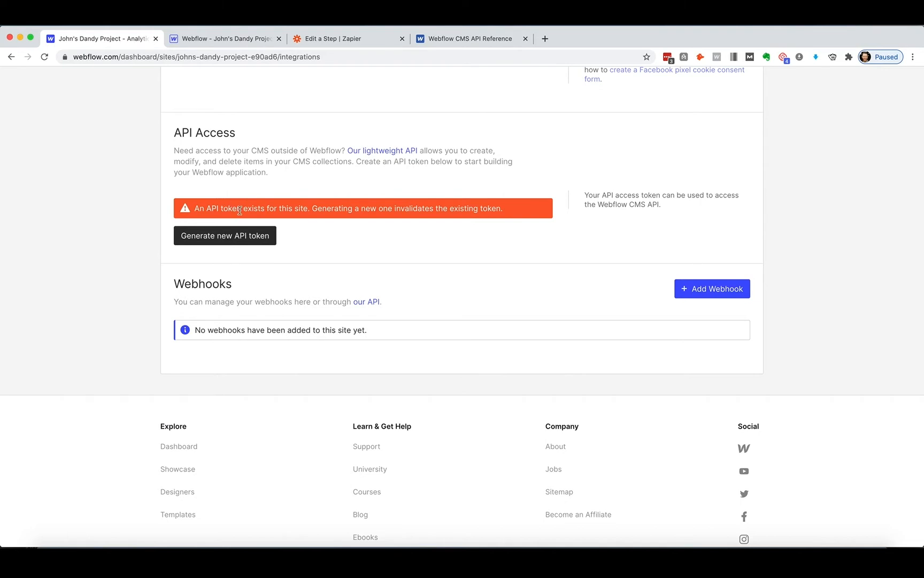
pyautogui.moveTo(312, 182)
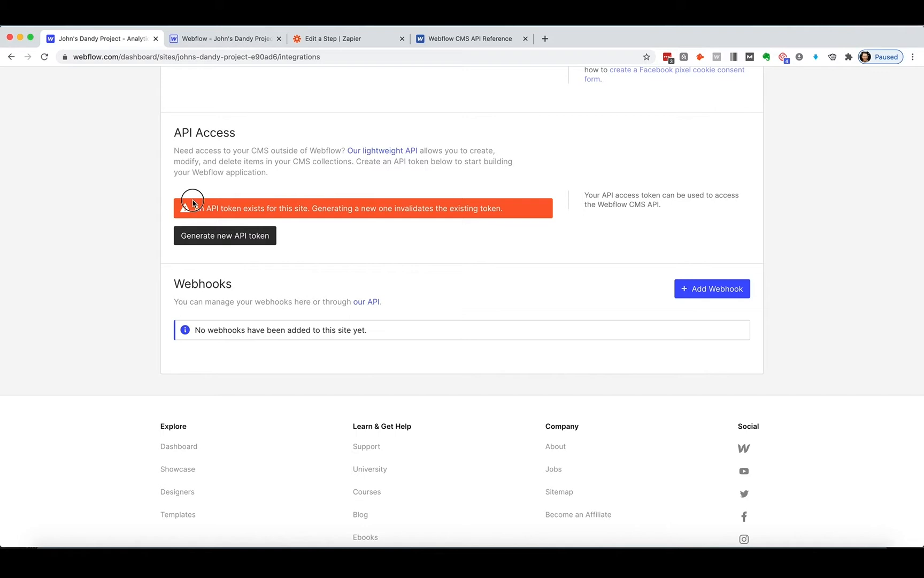
pyautogui.moveTo(296, 270)
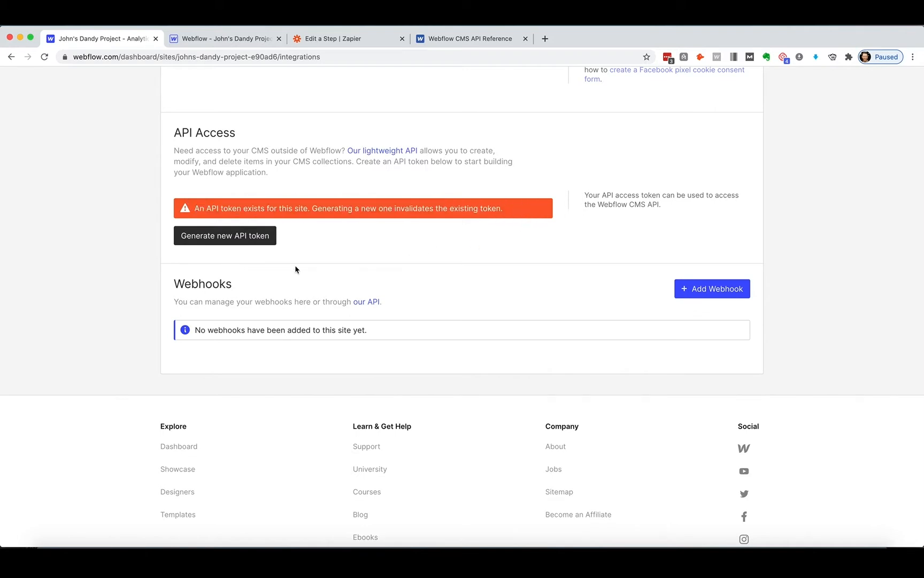
pyautogui.click(224, 235)
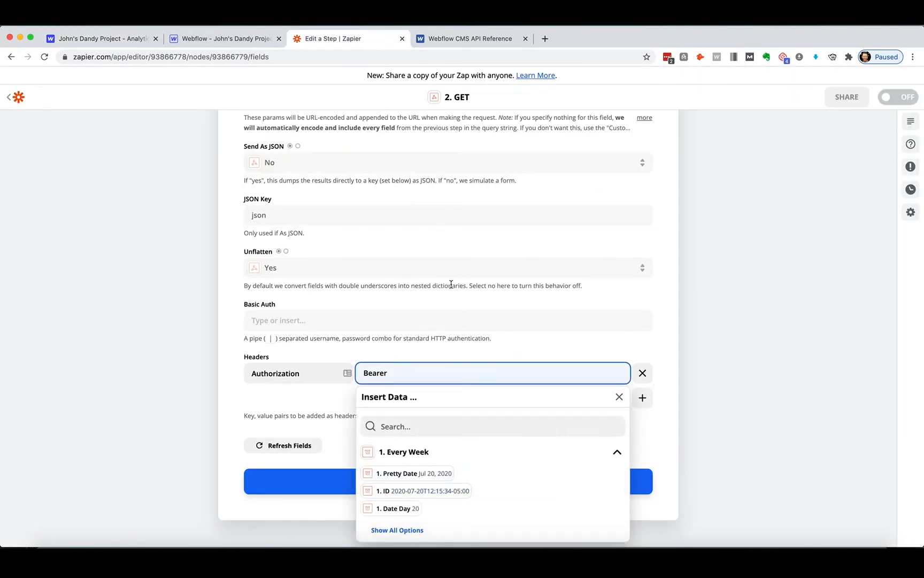
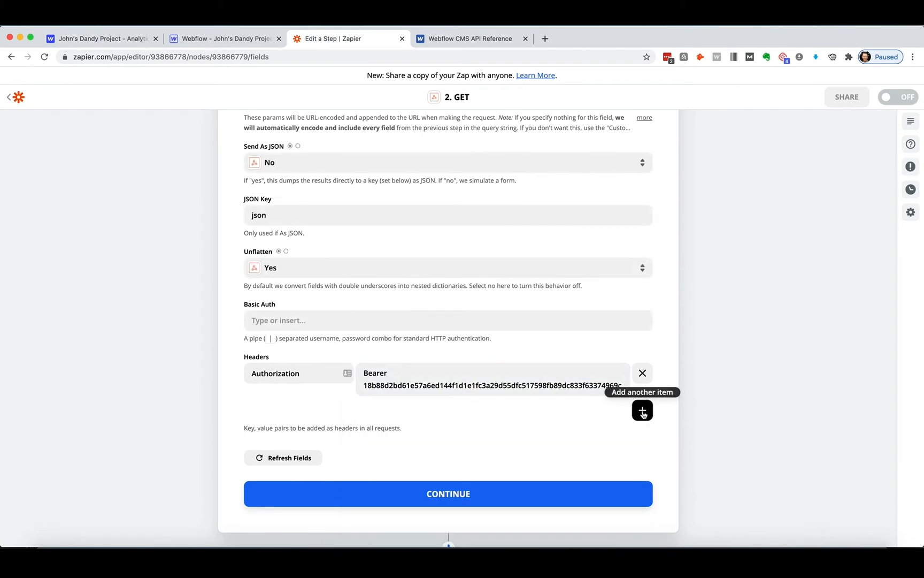
# Step: Paste the Bearer token into the Authorization header and add a second header row
pyautogui.click(641, 410)
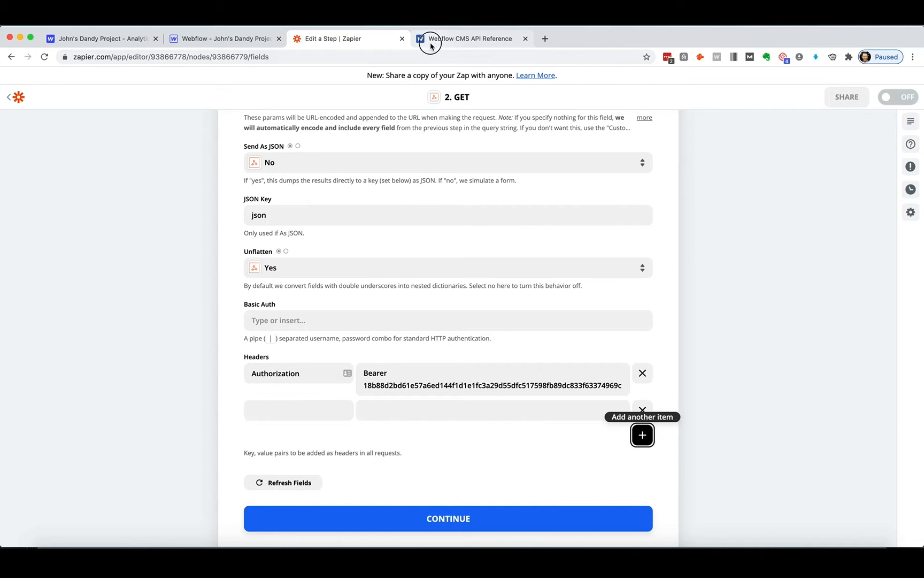
pyautogui.click(470, 39)
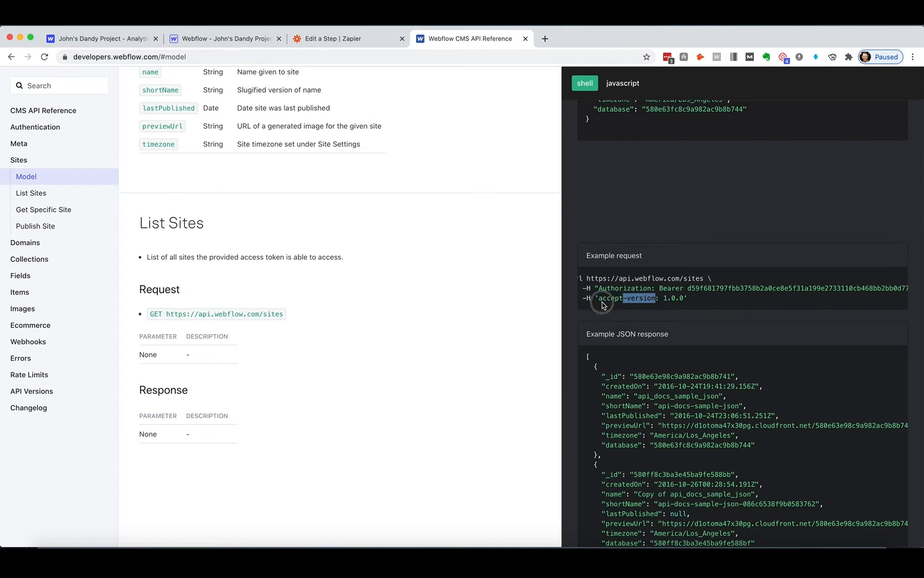
pyautogui.click(346, 39)
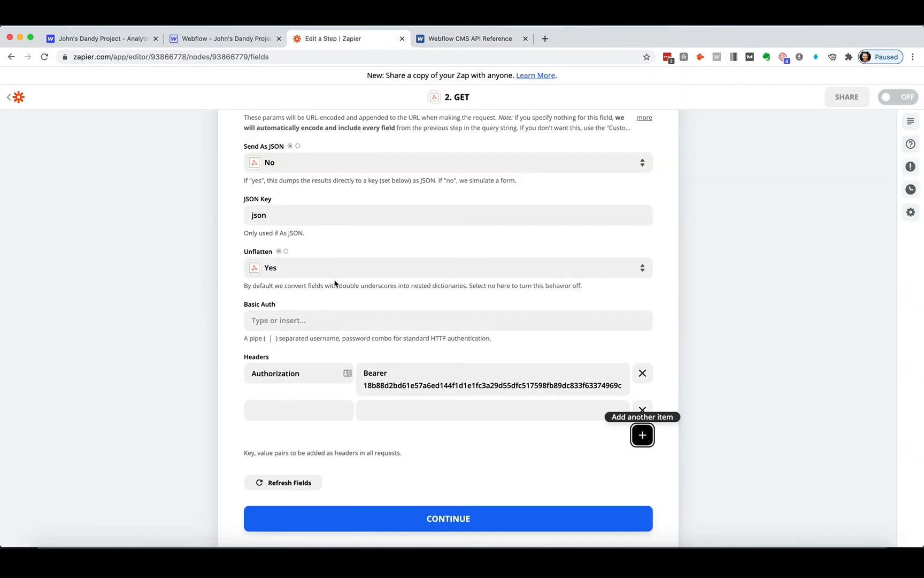
# Step: Set the accept-version header to 1.0.0 from the API reference and continue to testing
pyautogui.click(493, 410)
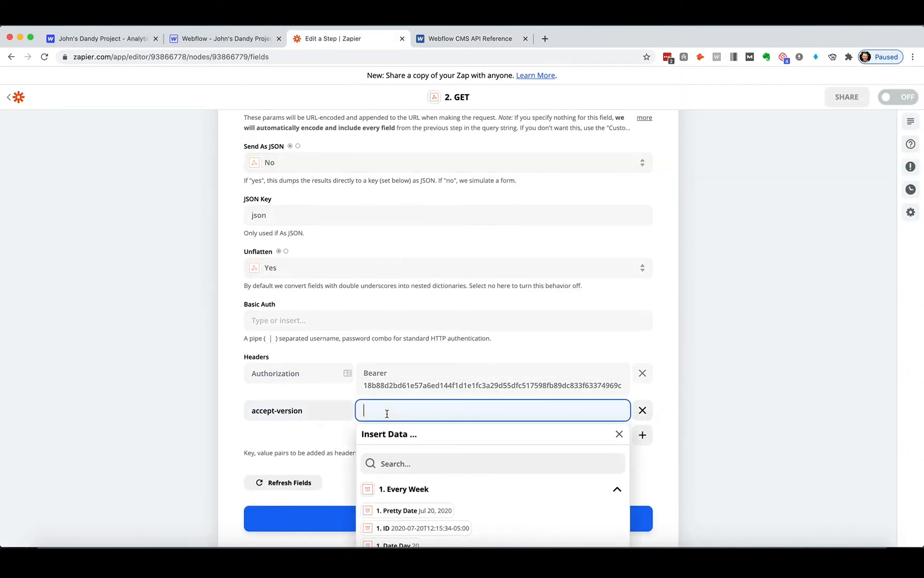
pyautogui.click(470, 39)
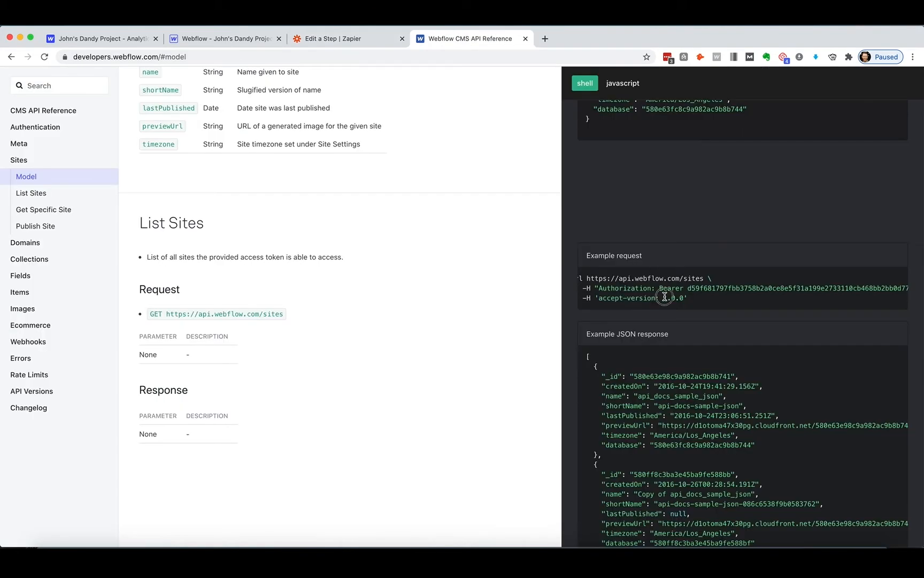
pyautogui.click(347, 39)
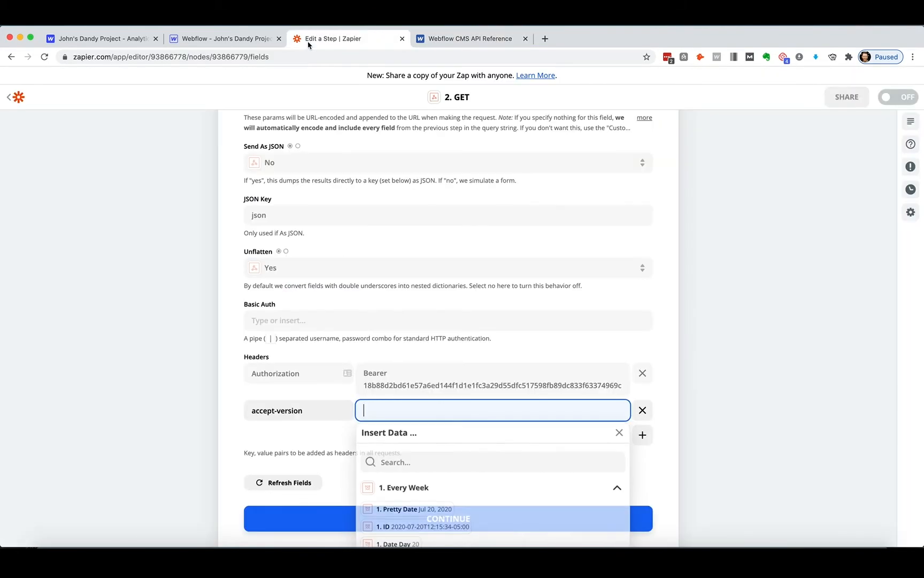
pyautogui.write('1.0.0')
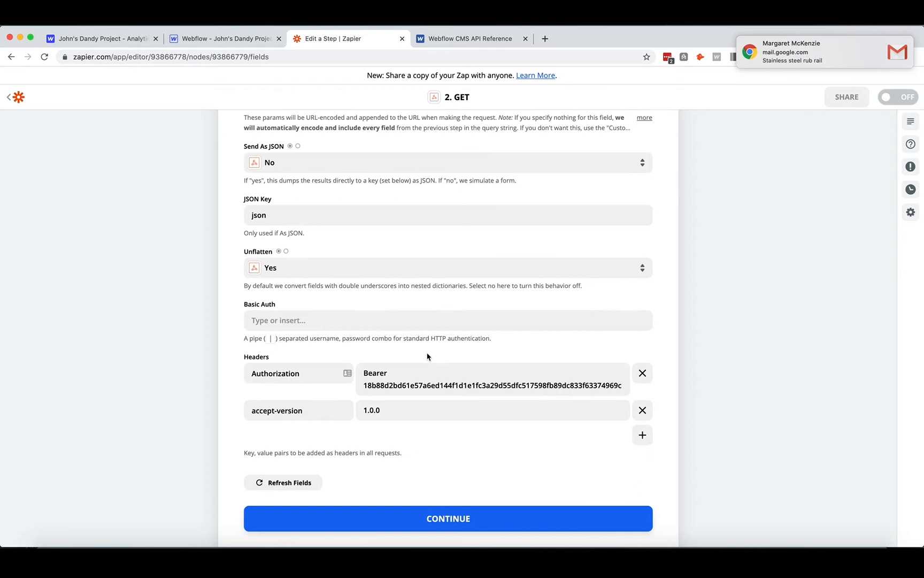
pyautogui.scroll(-3)
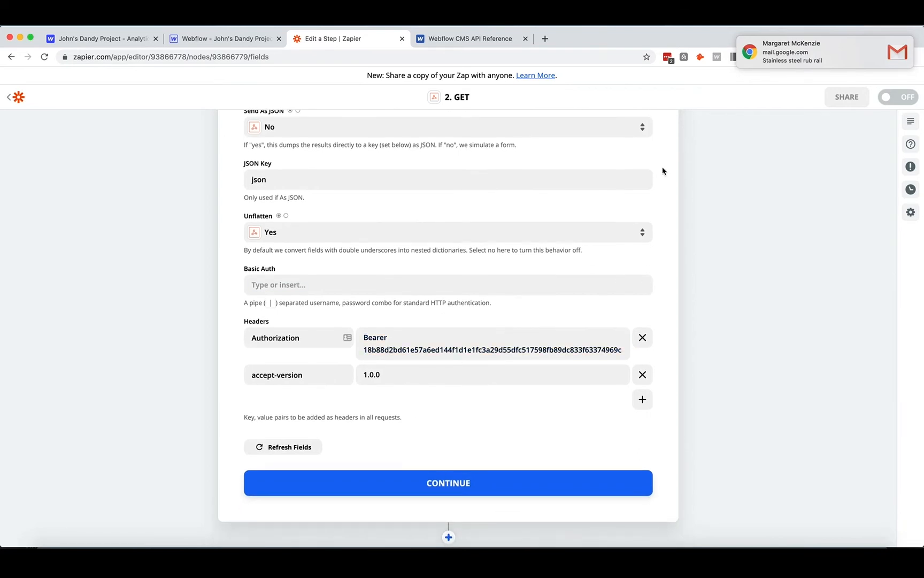
pyautogui.click(448, 483)
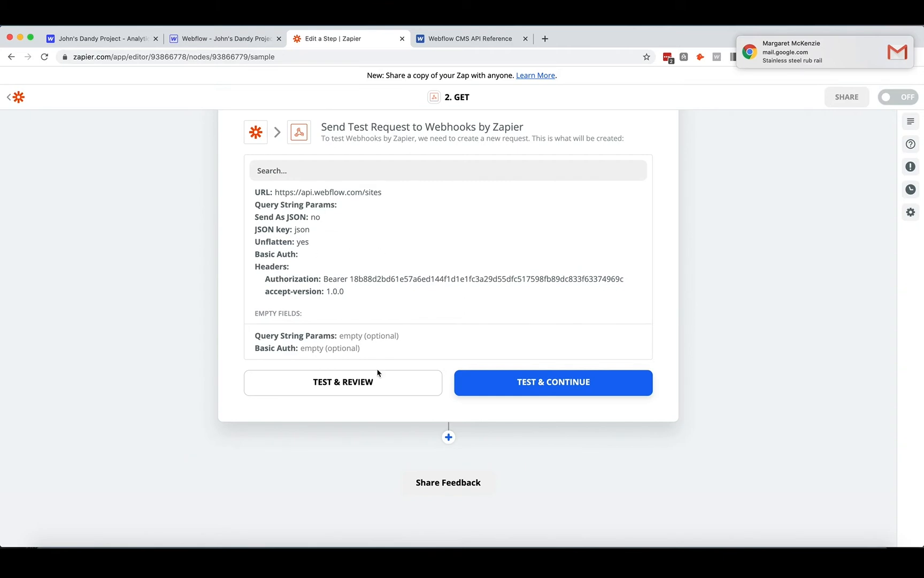
# Step: Send the GET test request using the sites URL, Authorization and accept-version headers
pyautogui.scroll(-3)
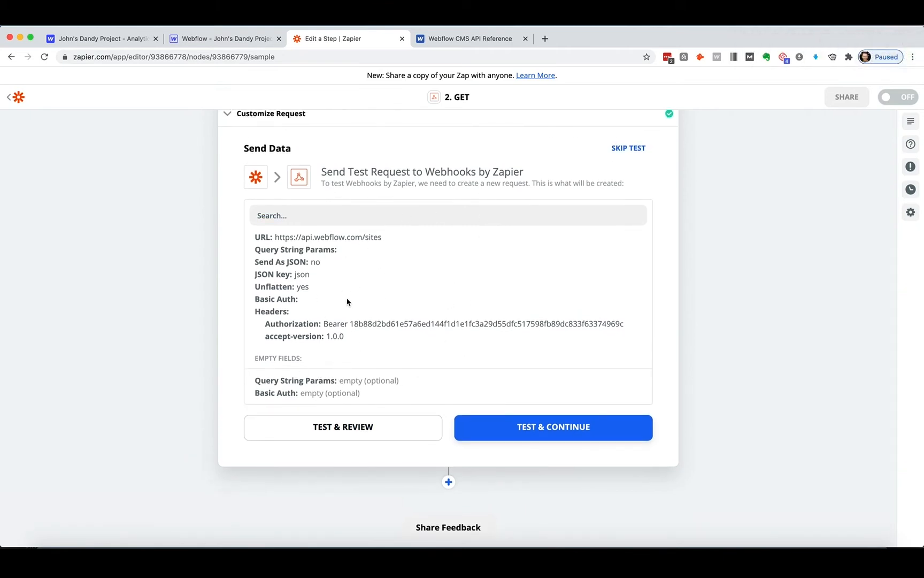
pyautogui.moveTo(325, 438)
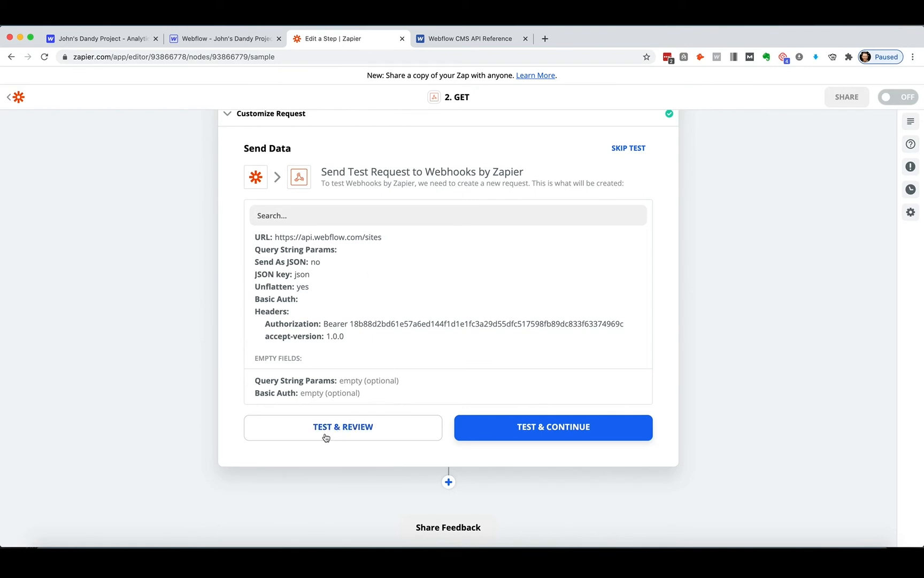
pyautogui.click(343, 426)
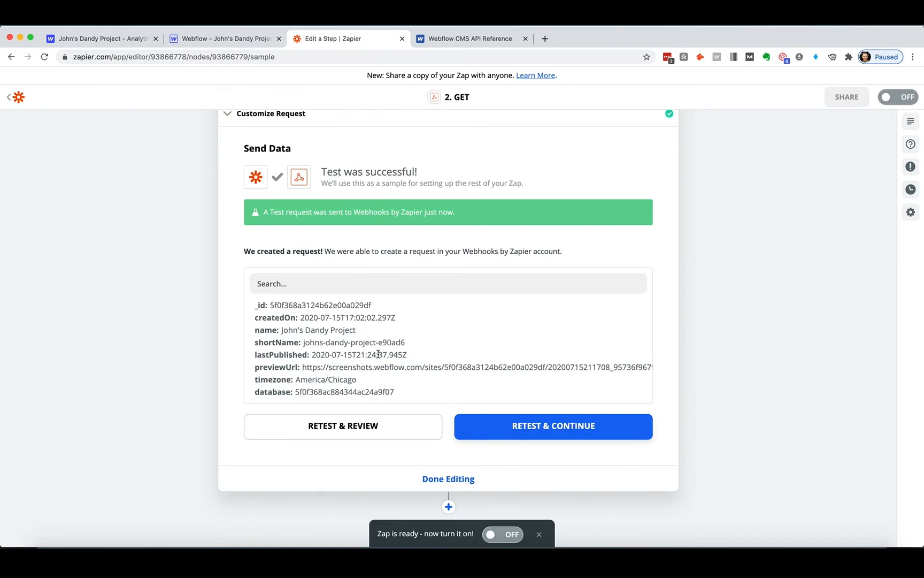
pyautogui.moveTo(339, 318)
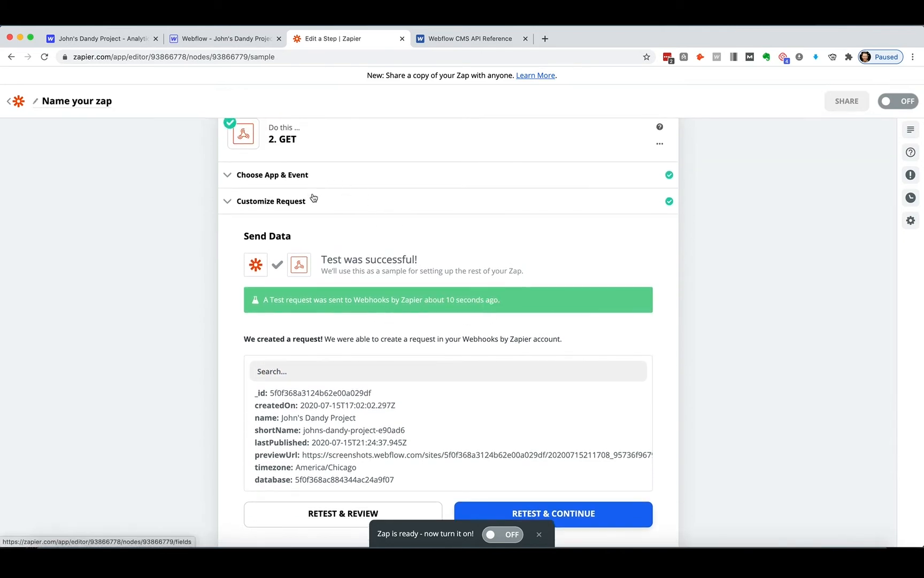
# Step: Review the successful GET result's site name and _id, then bring back the Webflow API reference
pyautogui.scroll(-3)
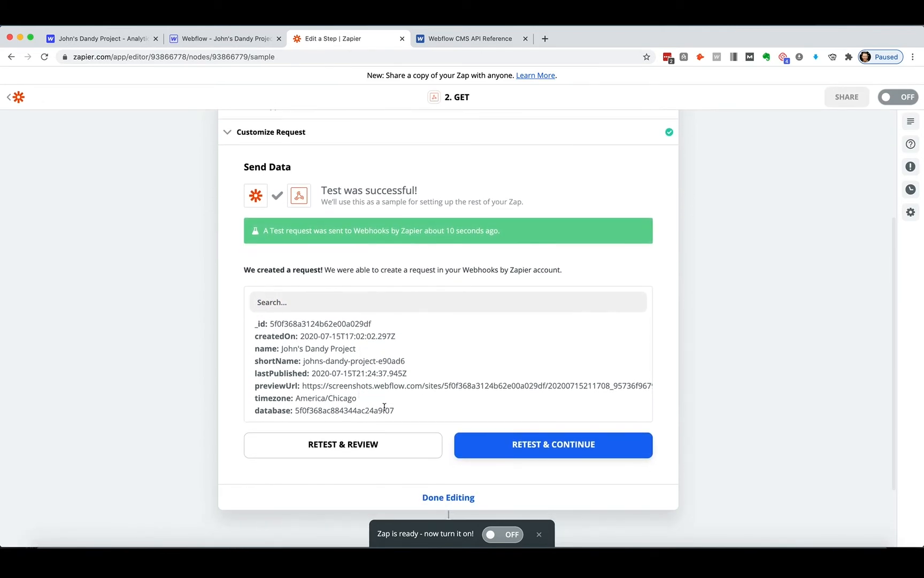
pyautogui.moveTo(409, 412)
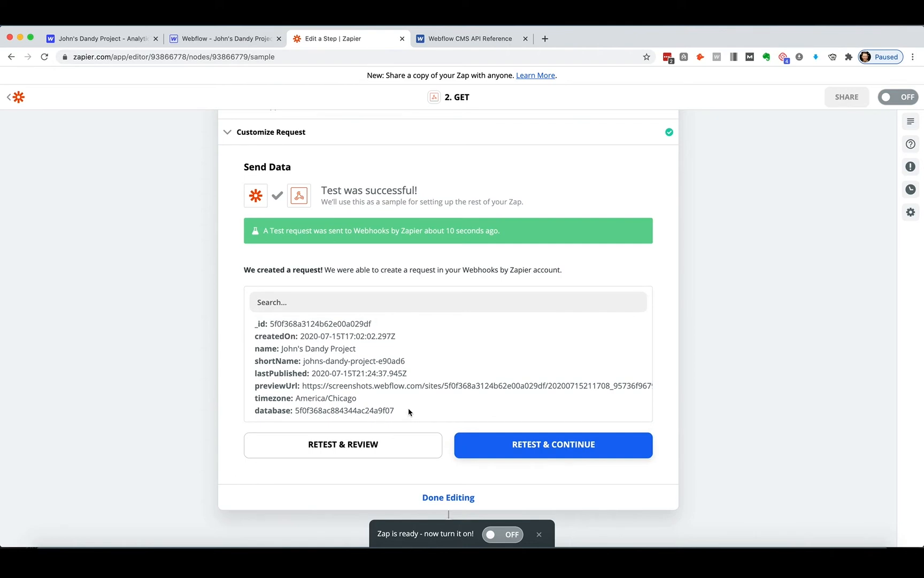
pyautogui.moveTo(406, 408)
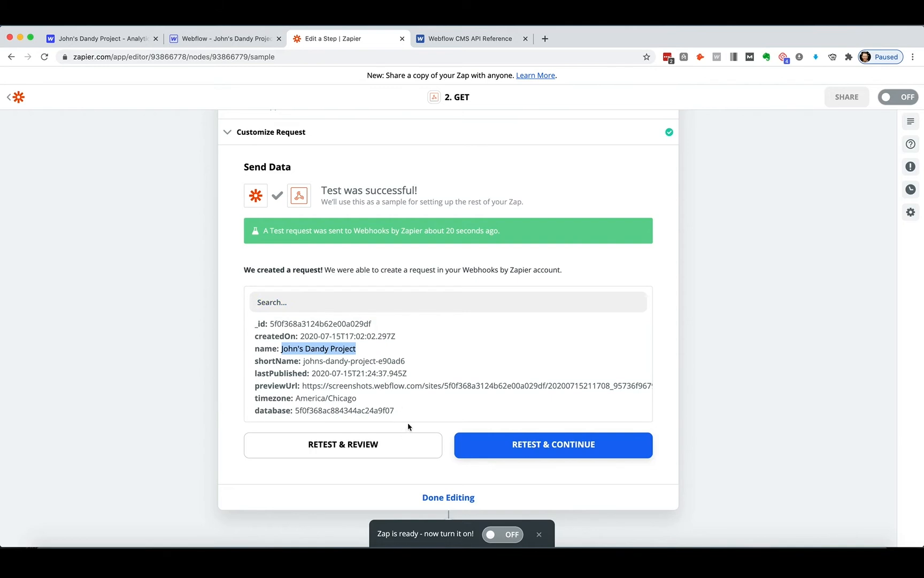
pyautogui.moveTo(334, 393)
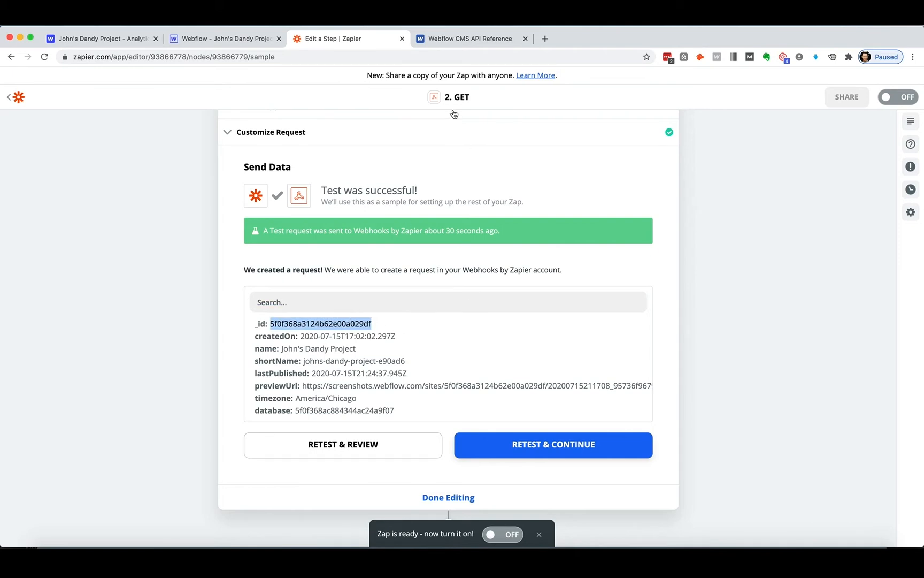
pyautogui.moveTo(486, 83)
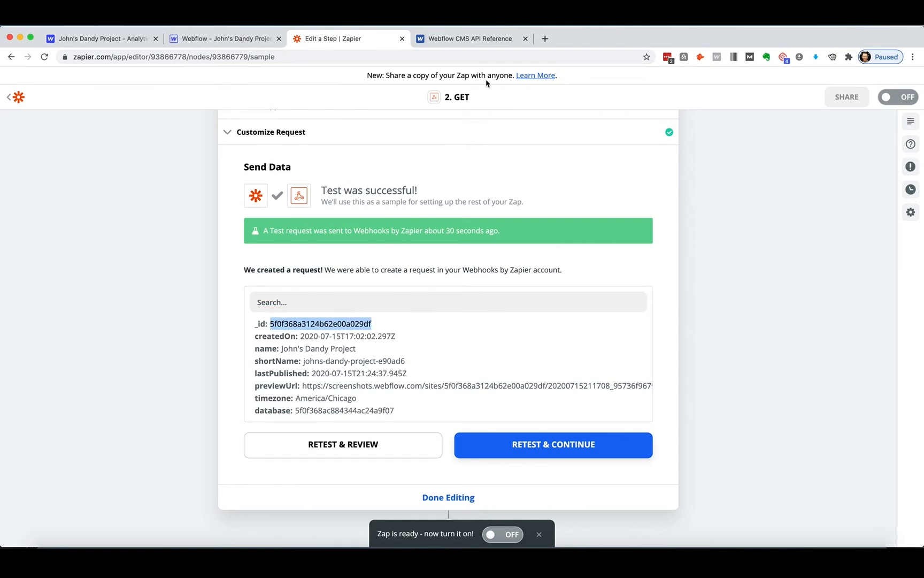
pyautogui.moveTo(426, 329)
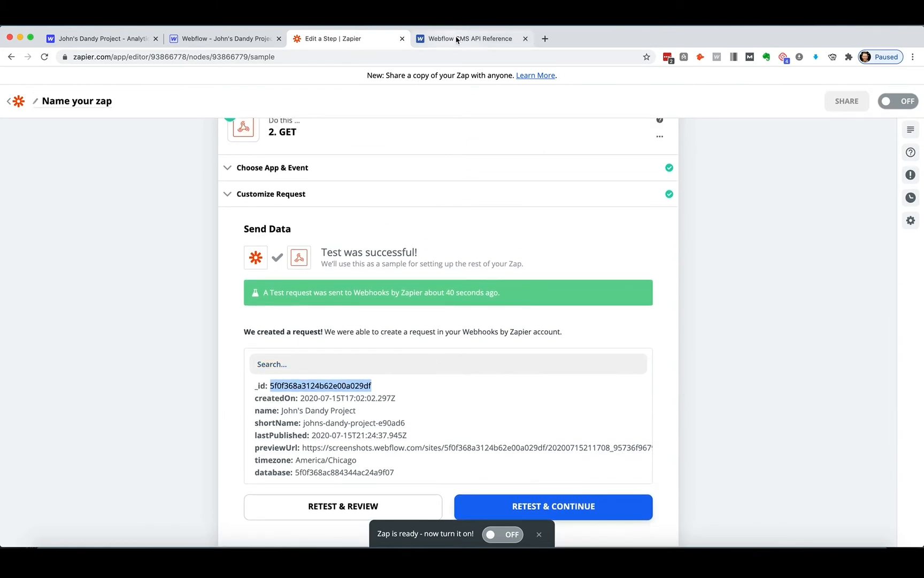
pyautogui.click(471, 39)
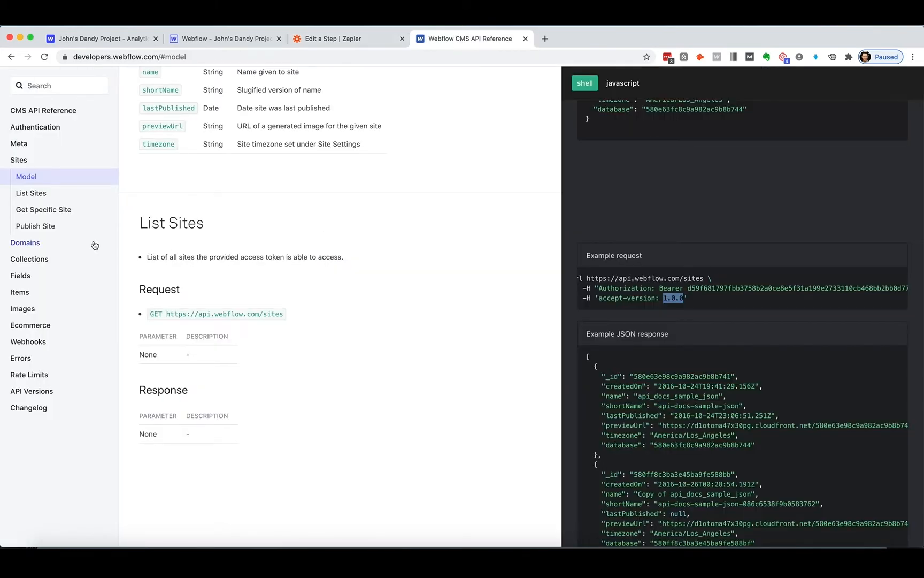
# Step: Look up List Collections (GET /sites/:site_id/collections) in the API reference, then return to Zapier
pyautogui.click(29, 193)
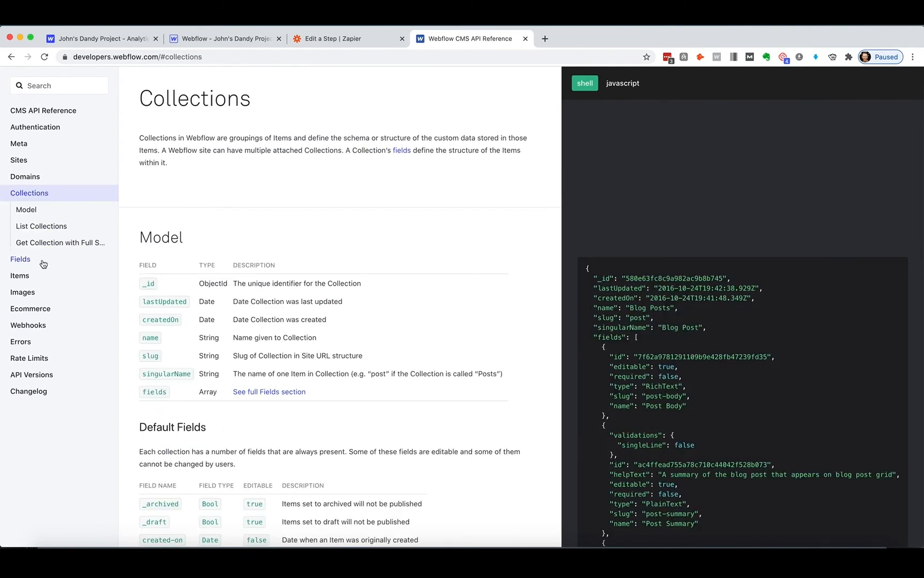
pyautogui.click(41, 226)
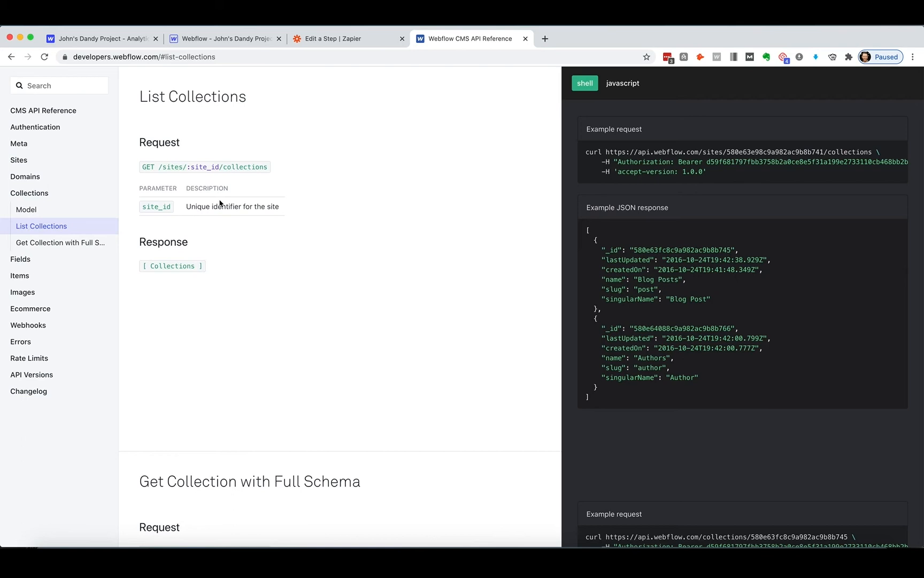
pyautogui.moveTo(70, 179)
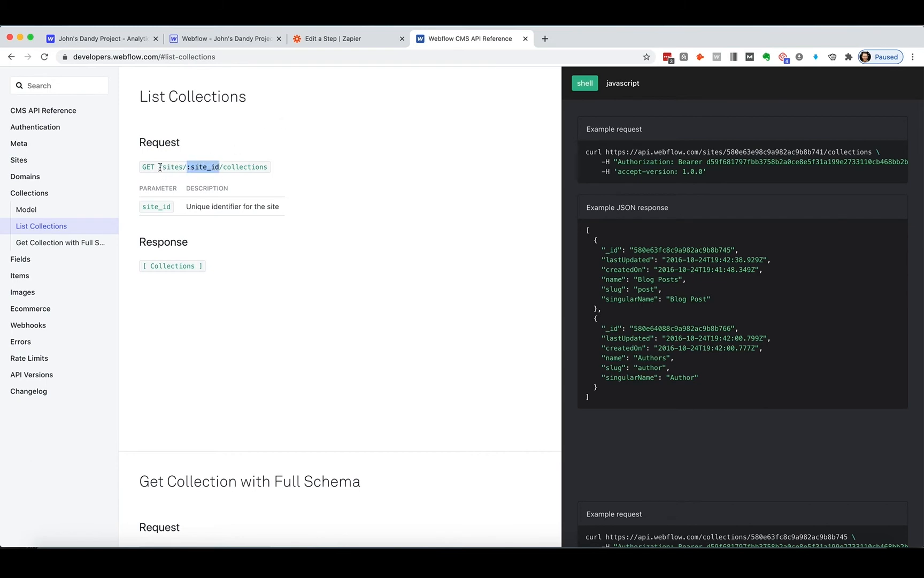
pyautogui.click(347, 39)
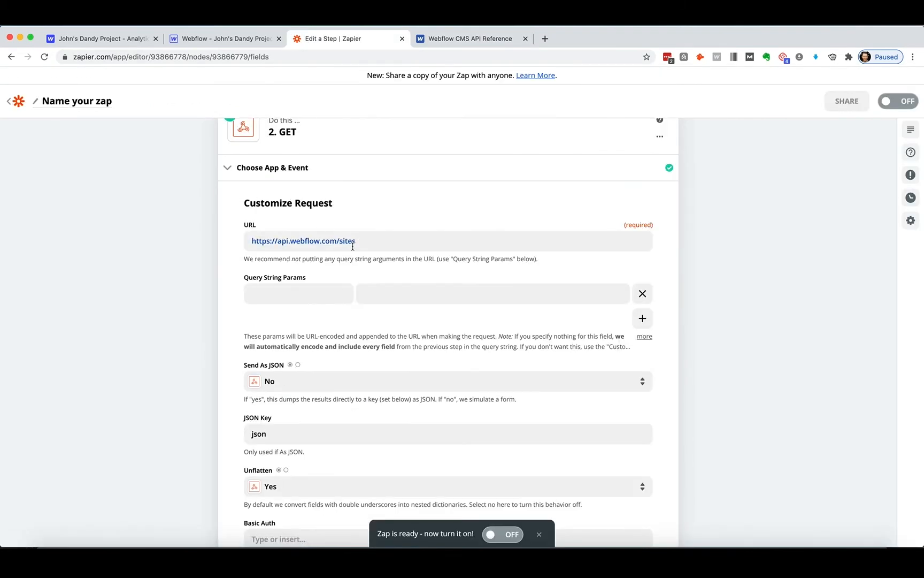
# Step: Append /5f0f368a3124b62e00a029df/collections to the GET URL and test the request
pyautogui.click(472, 39)
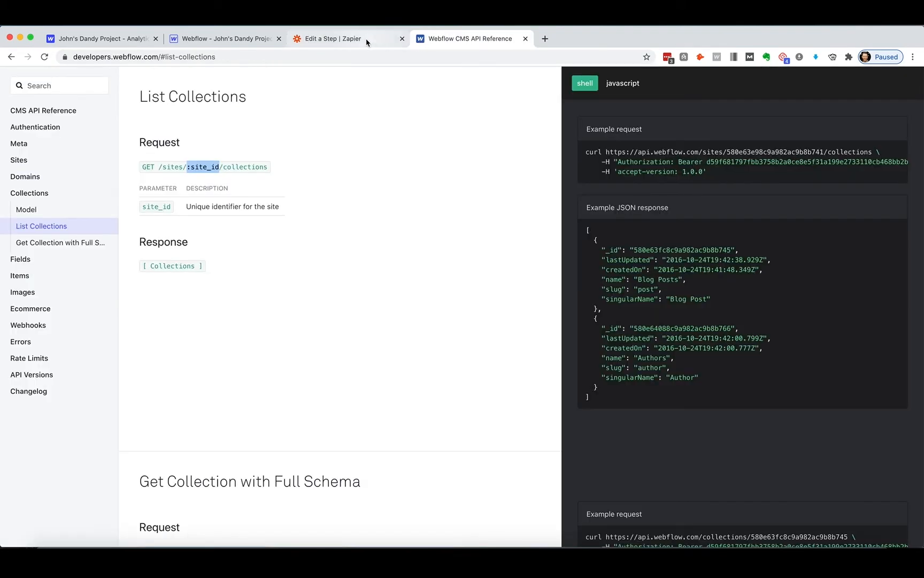
pyautogui.click(332, 39)
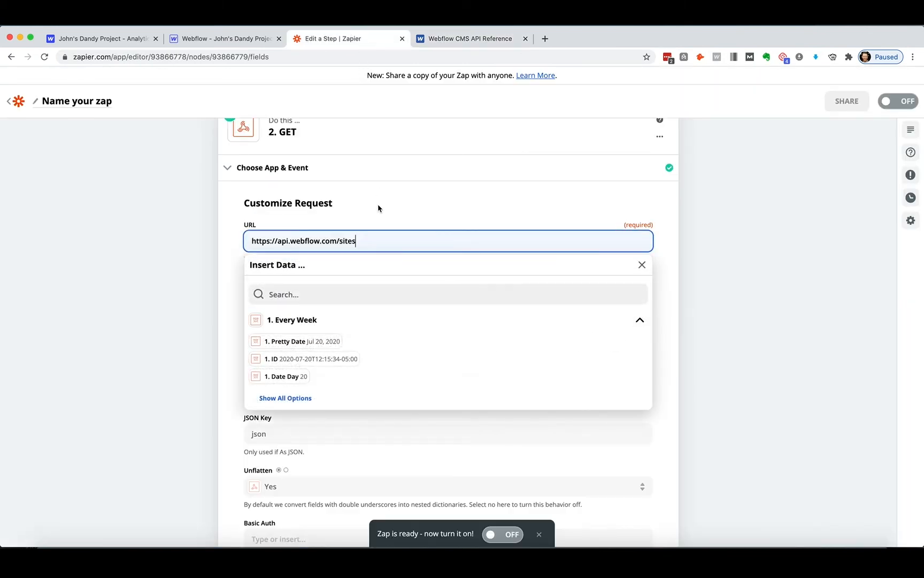
pyautogui.write('/5f0f368a3124b62e00a029df')
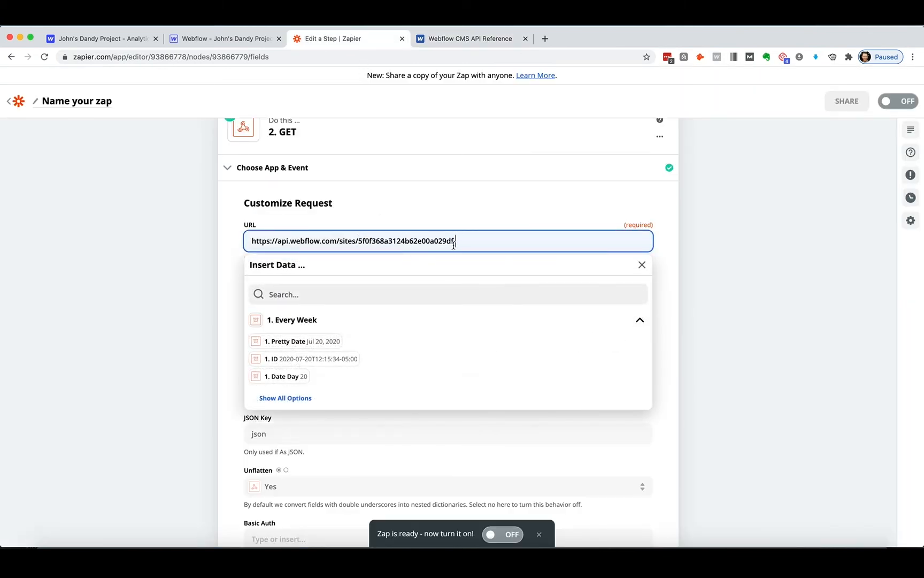
pyautogui.write('/')
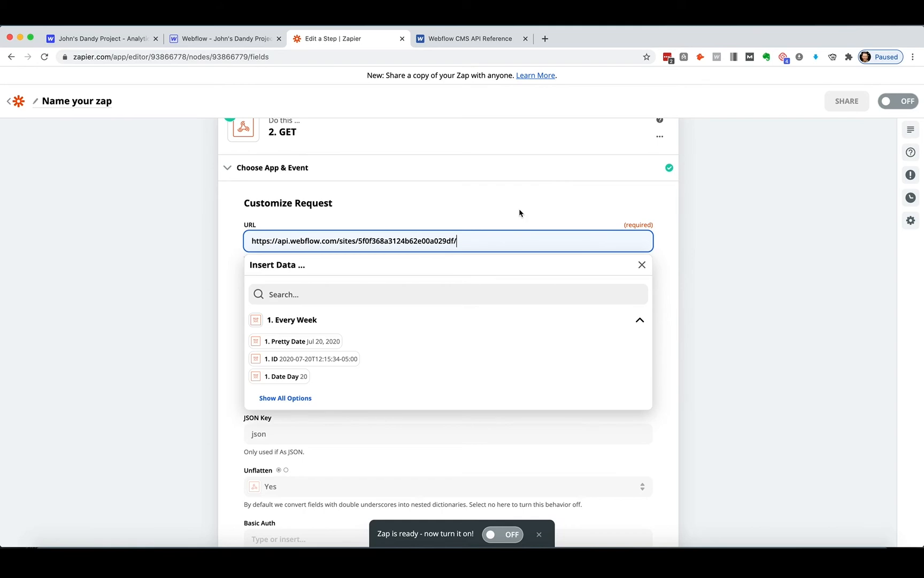
pyautogui.write('collections')
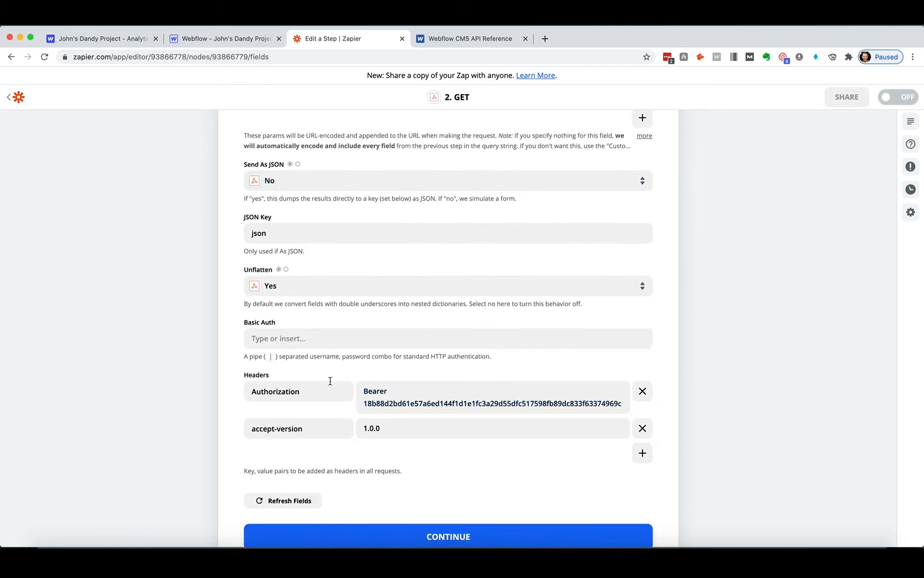
pyautogui.scroll(-3)
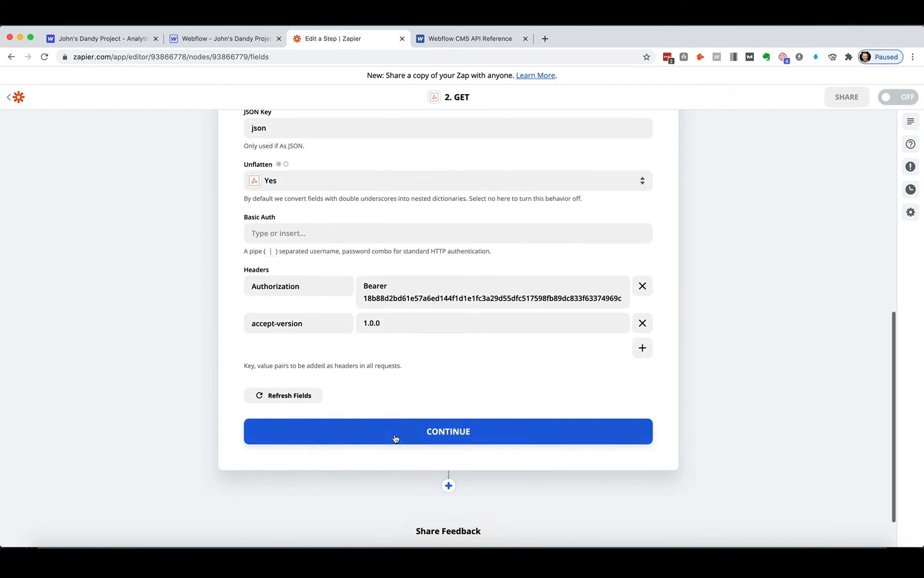
pyautogui.click(447, 431)
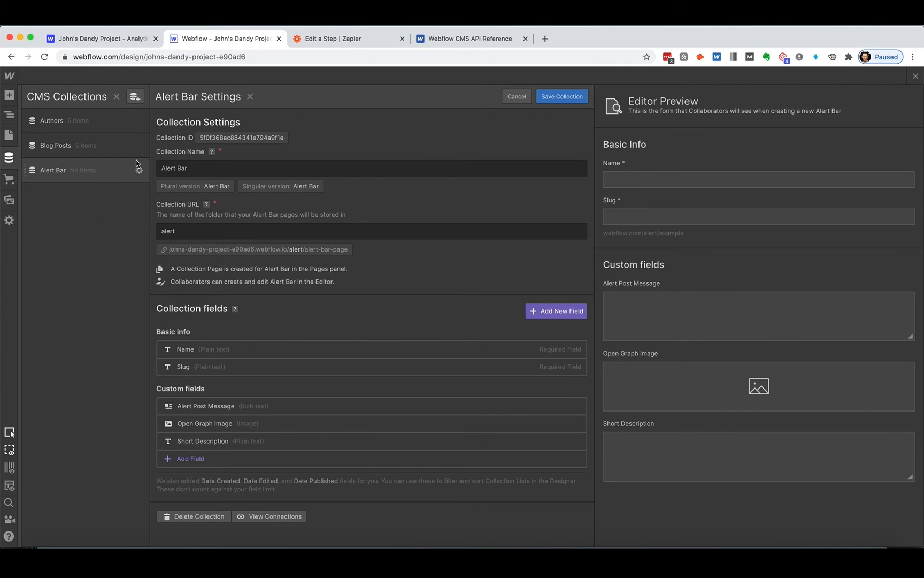
pyautogui.click(343, 38)
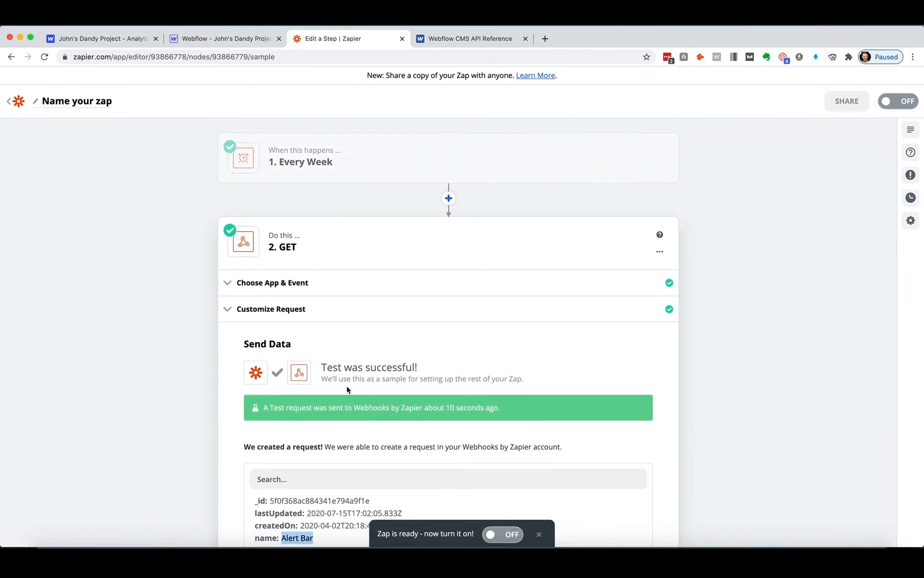
pyautogui.scroll(-3)
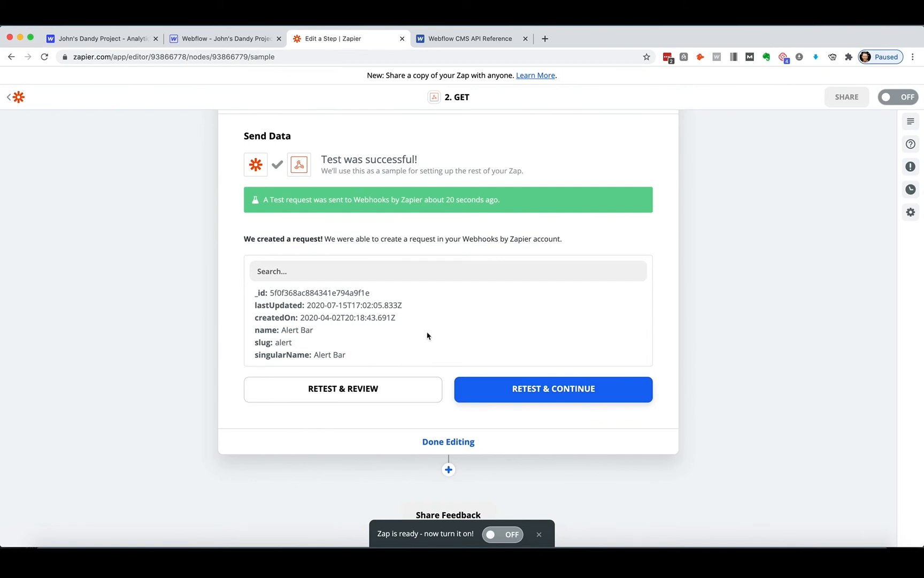
pyautogui.moveTo(406, 324)
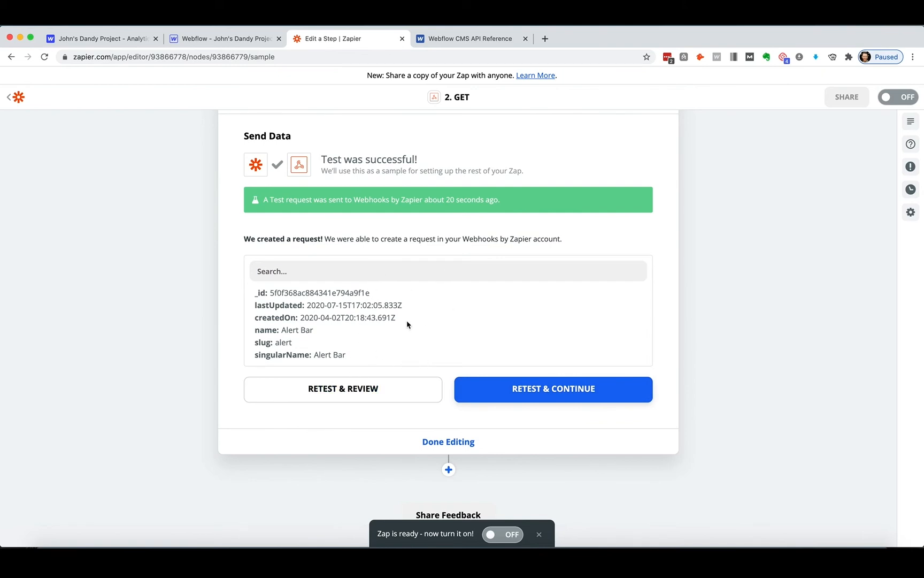
pyautogui.moveTo(438, 325)
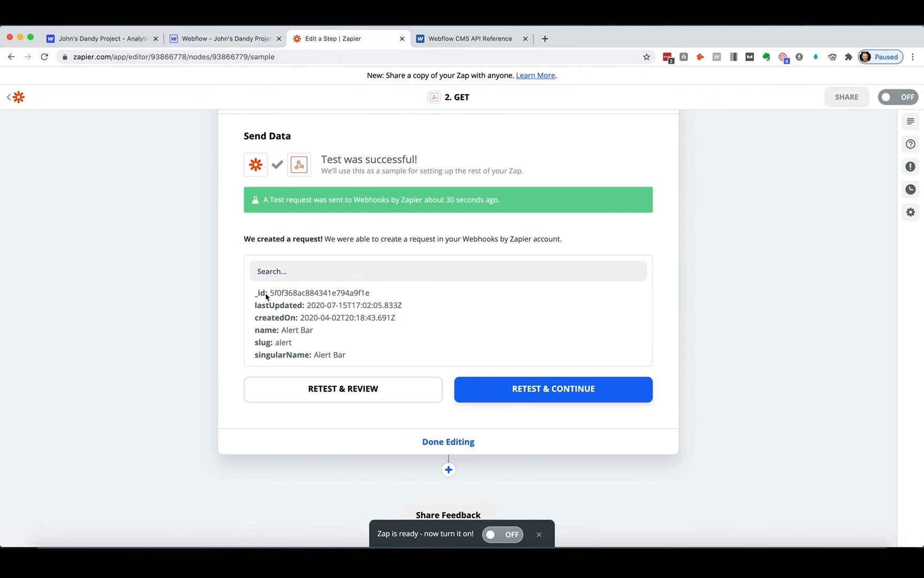
pyautogui.moveTo(368, 341)
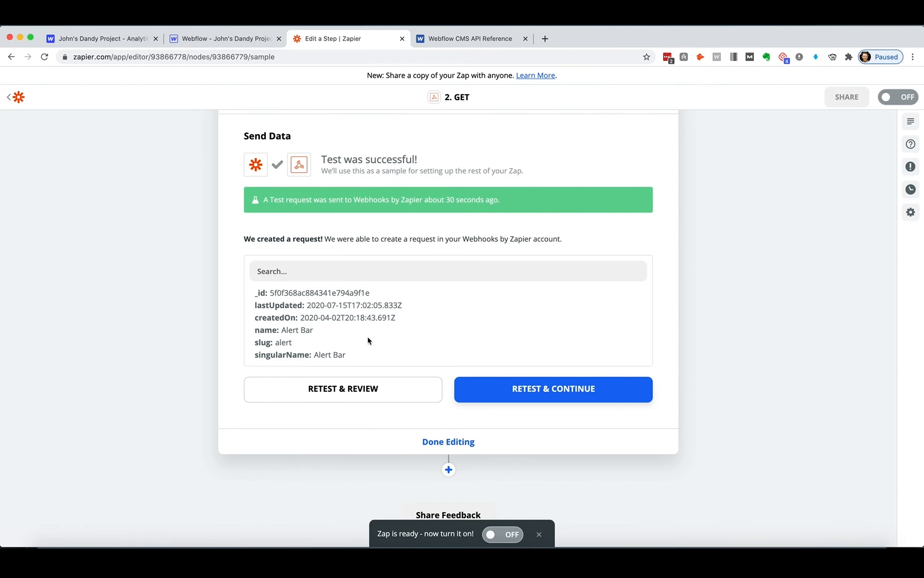
pyautogui.moveTo(353, 358)
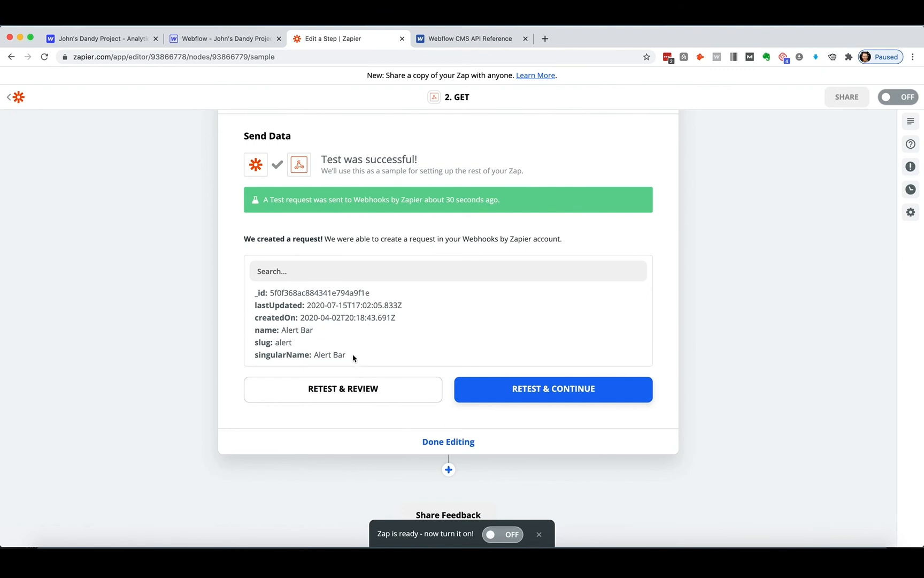
pyautogui.moveTo(255, 181)
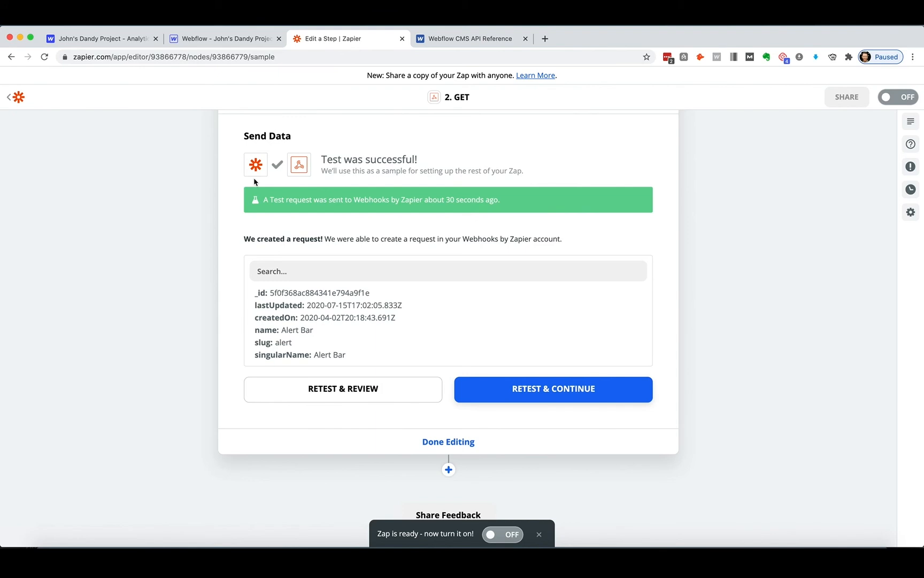
# Step: Check the Blog Posts collection in Webflow Designer's CMS panel, then return to Zapier
pyautogui.click(225, 38)
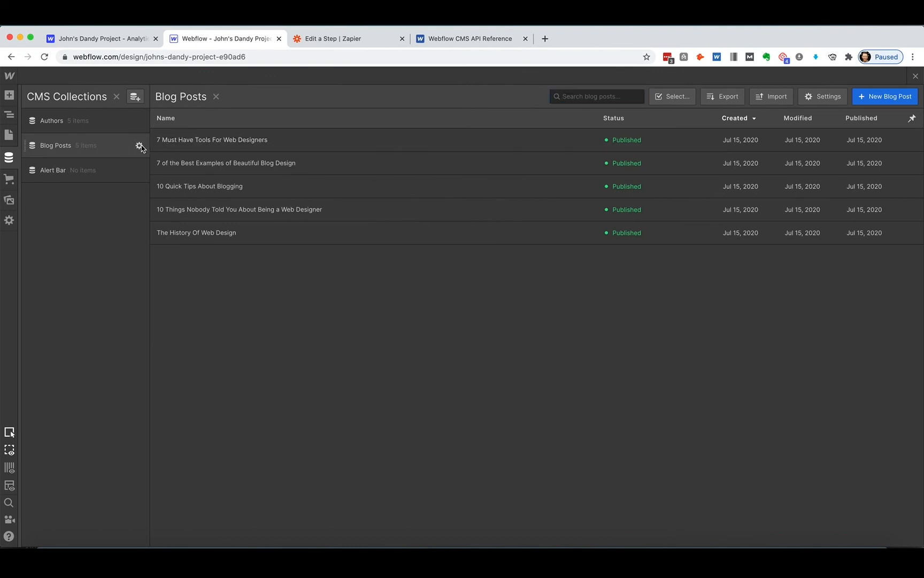
pyautogui.click(140, 147)
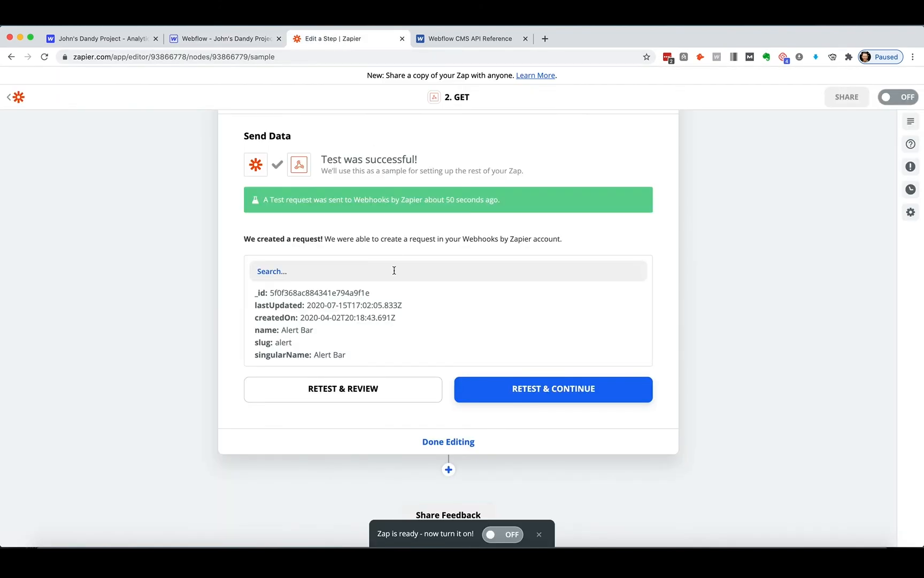
# Step: Read the Webflow API's Get All Items For a Collection documentation
pyautogui.click(469, 38)
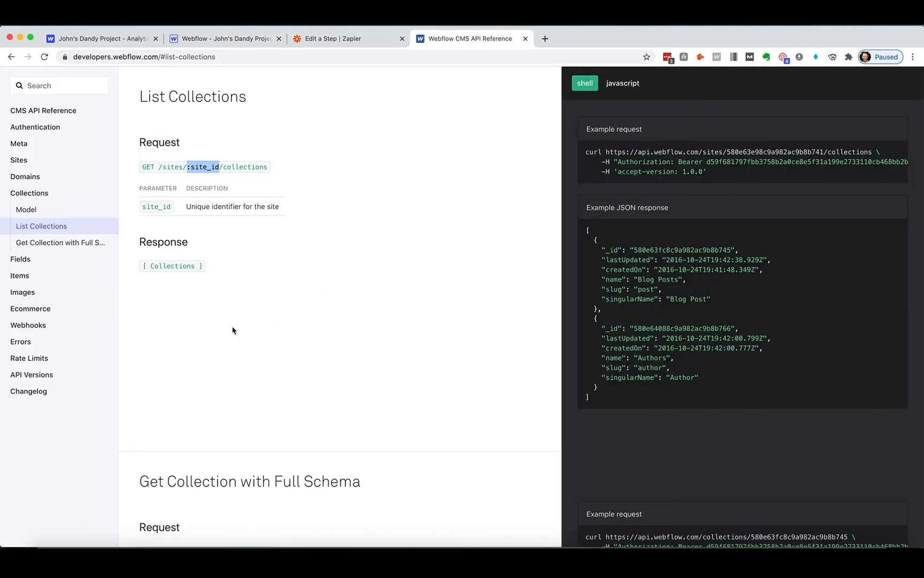
pyautogui.moveTo(66, 300)
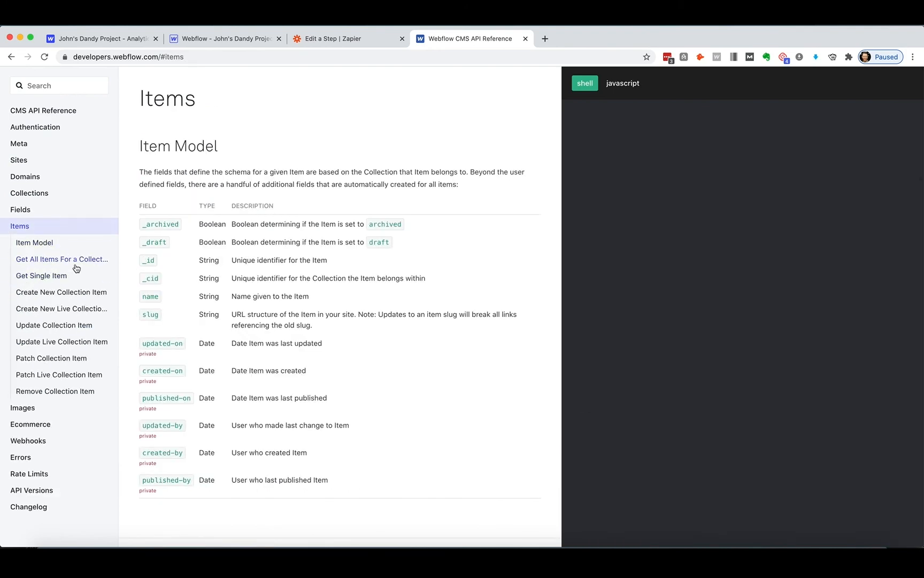
pyautogui.click(62, 259)
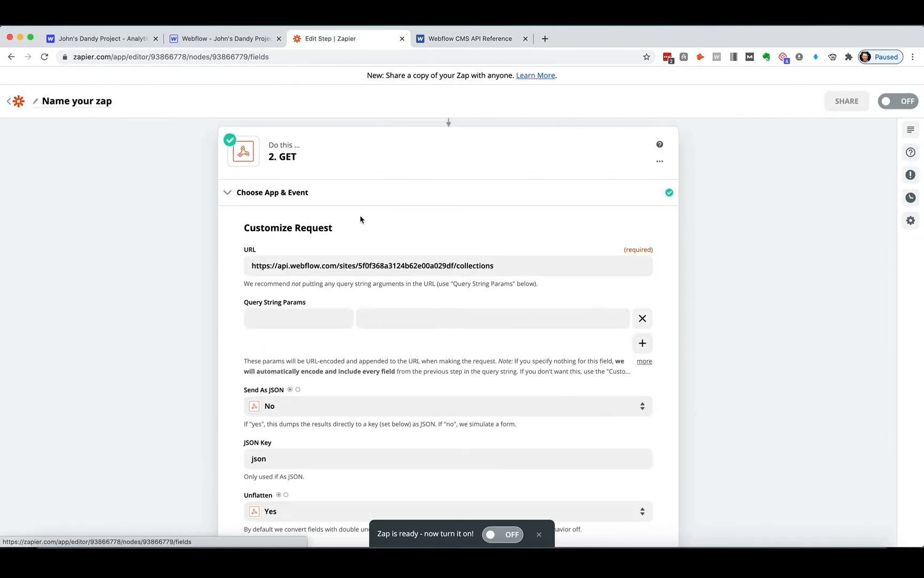
# Step: Change the GET URL to /collections/5f0f36bb05a42da271fe5a67/items and continue to the test summary
pyautogui.click(372, 265)
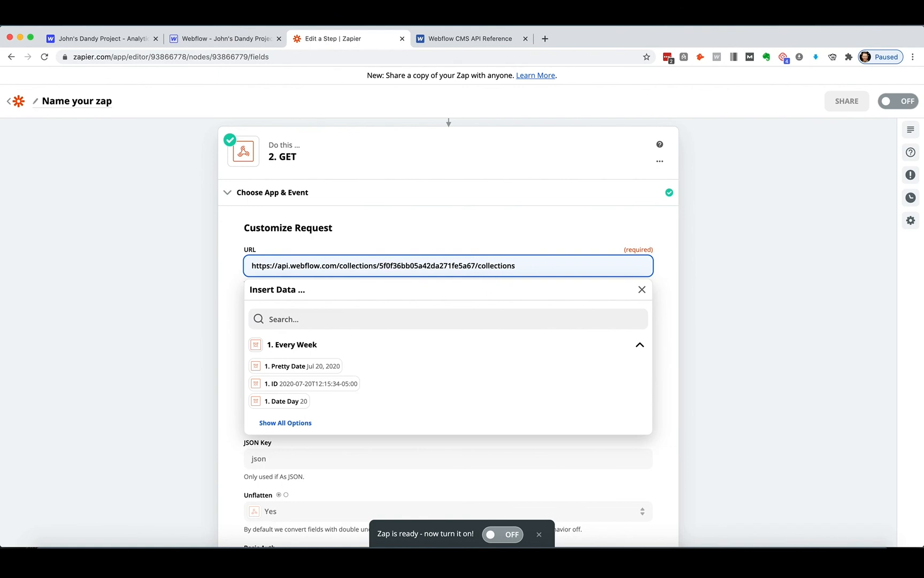
pyautogui.write('items')
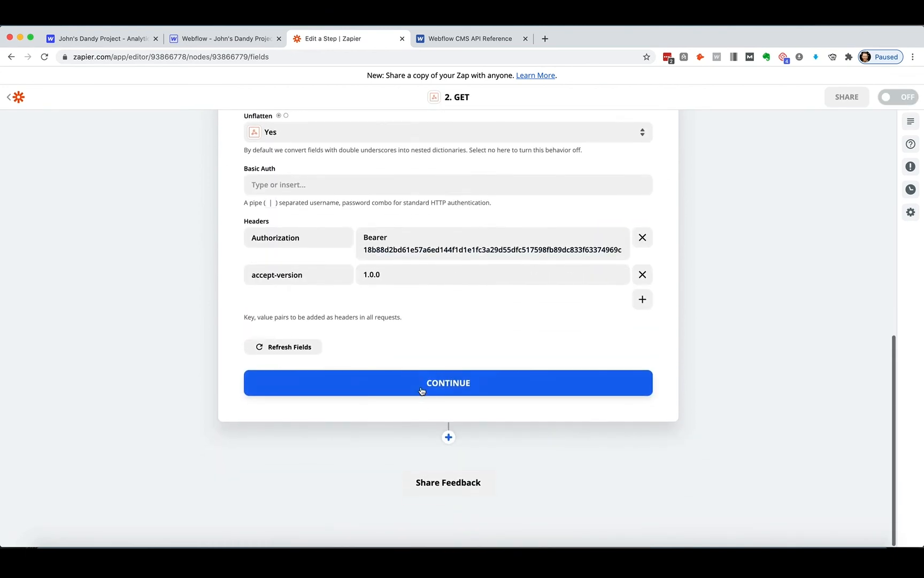
pyautogui.click(448, 382)
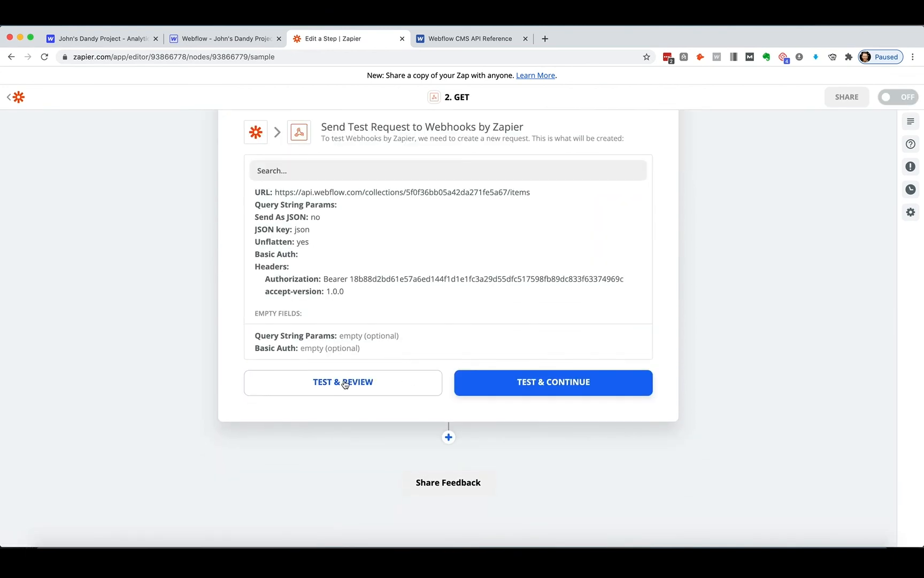
# Step: Run the items test and browse returned posts like '7 Must Have Tools For Web Designers'
pyautogui.click(342, 382)
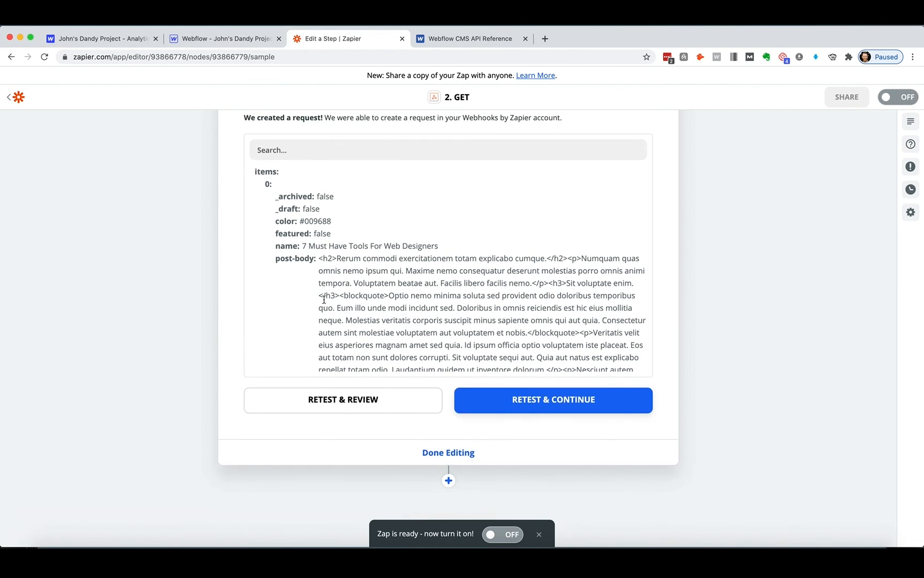
pyautogui.scroll(-3)
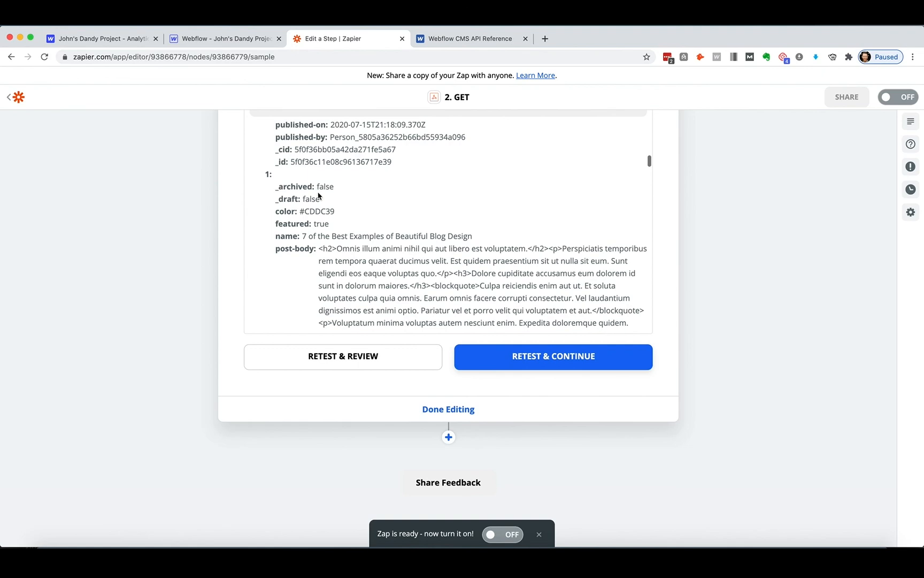
pyautogui.click(552, 356)
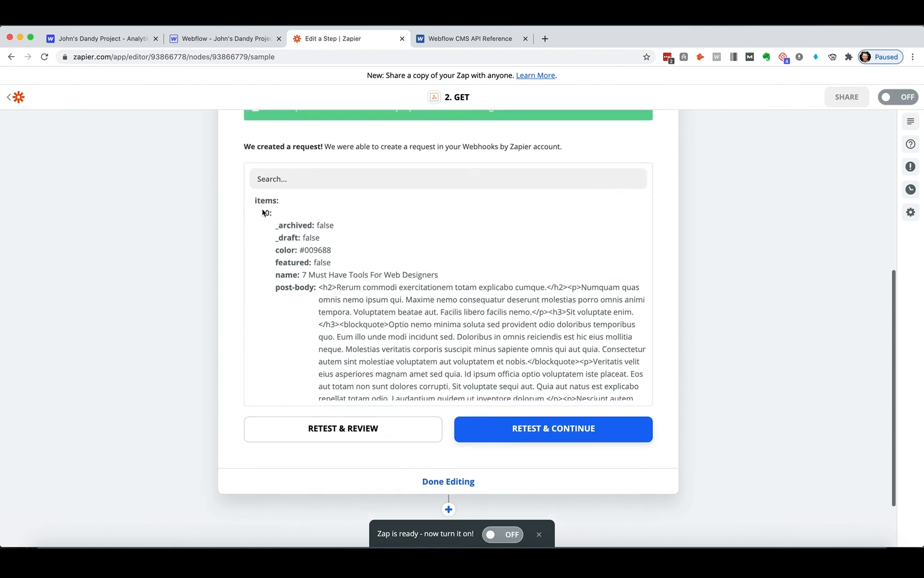
pyautogui.scroll(-3)
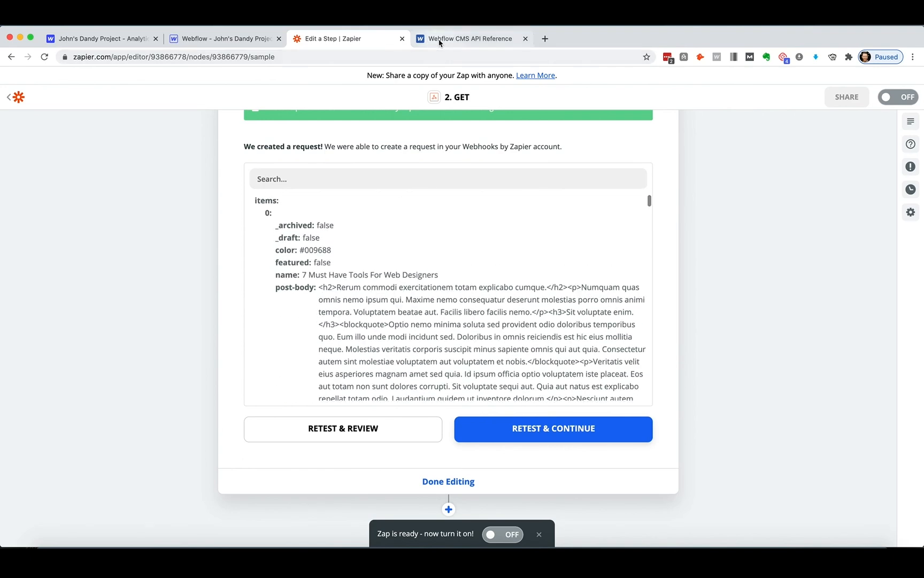
# Step: Bring back the Webflow API reference at Get All Items For a Collection
pyautogui.click(469, 38)
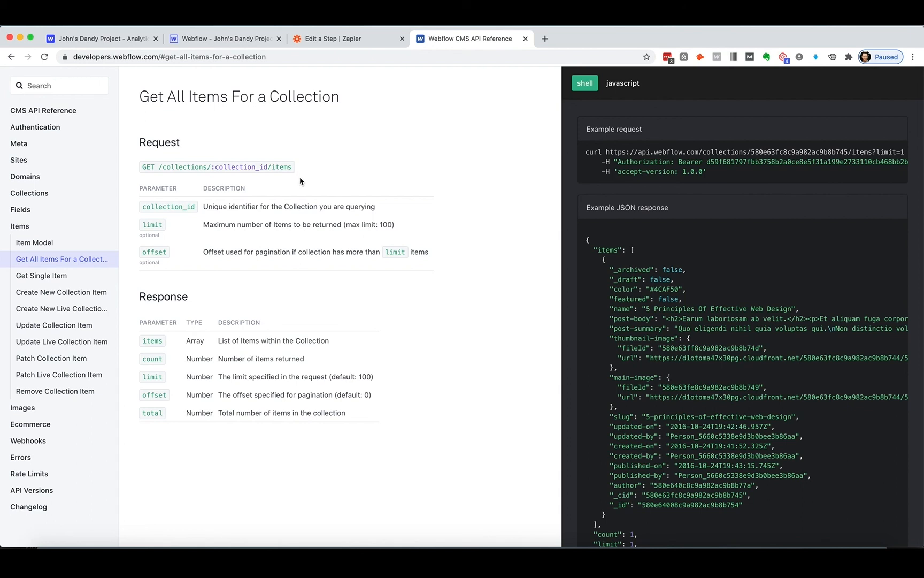
pyautogui.moveTo(329, 56)
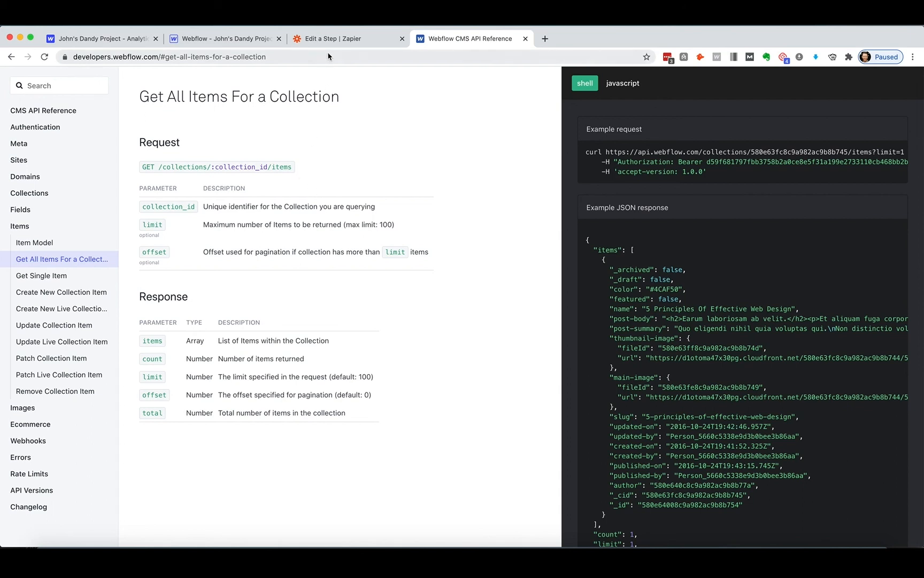
pyautogui.moveTo(293, 176)
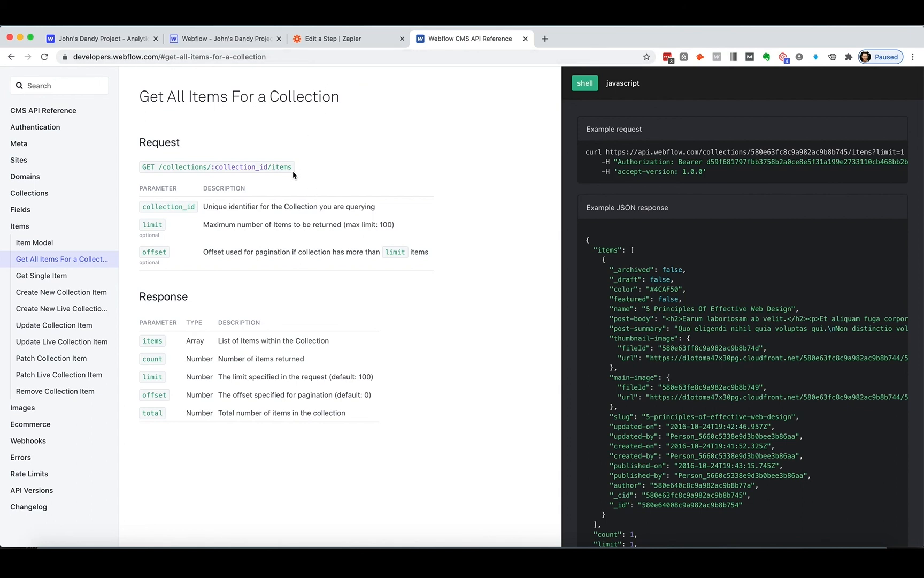
pyautogui.moveTo(420, 215)
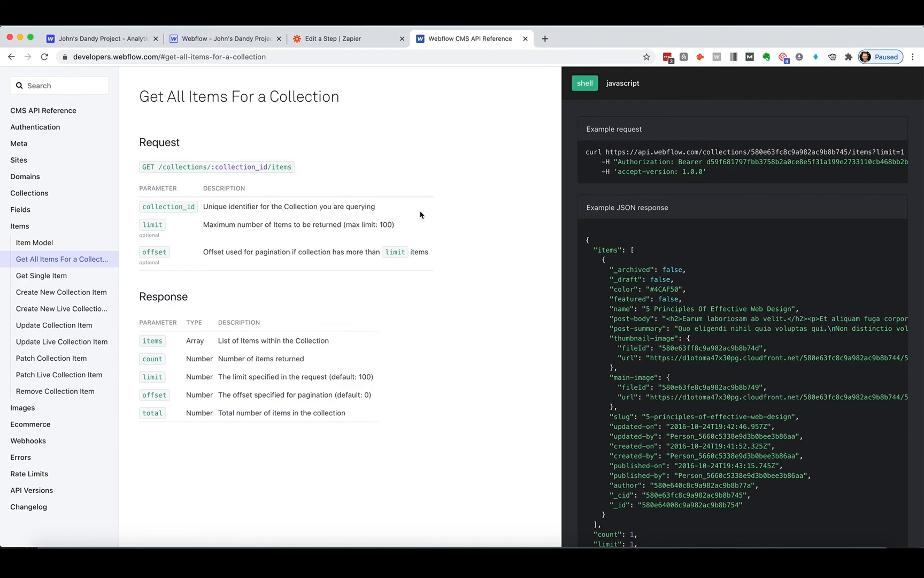